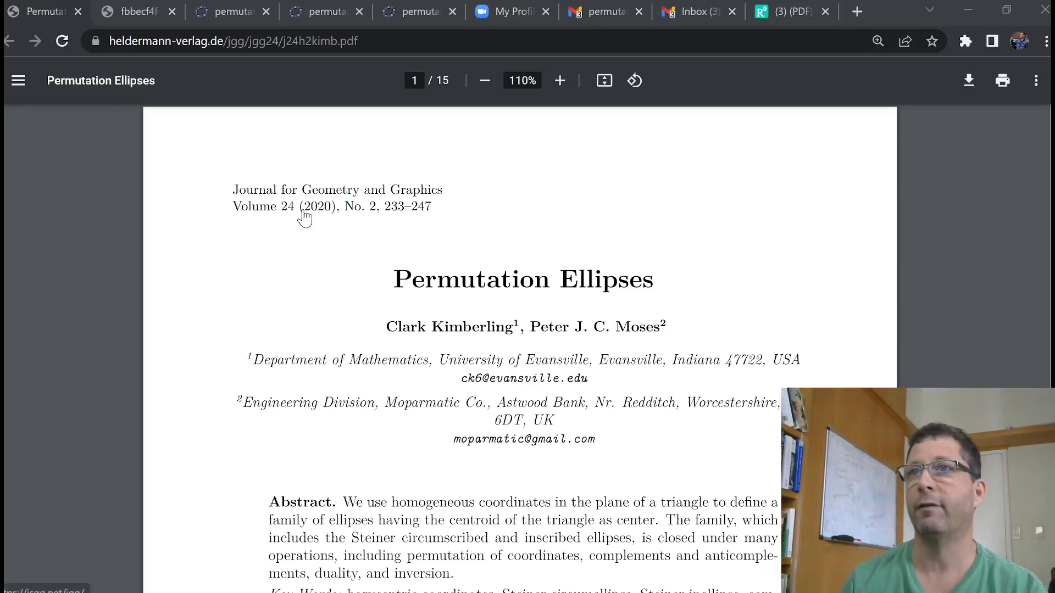
{"action": "mouse_move", "coordinate": [454, 316]}
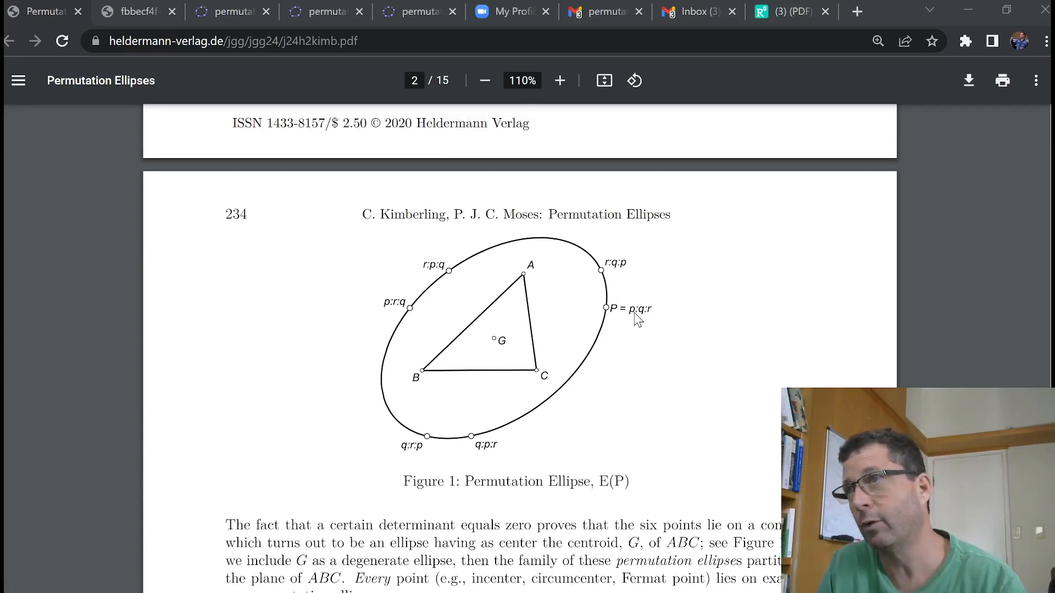
{"action": "mouse_move", "coordinate": [652, 325]}
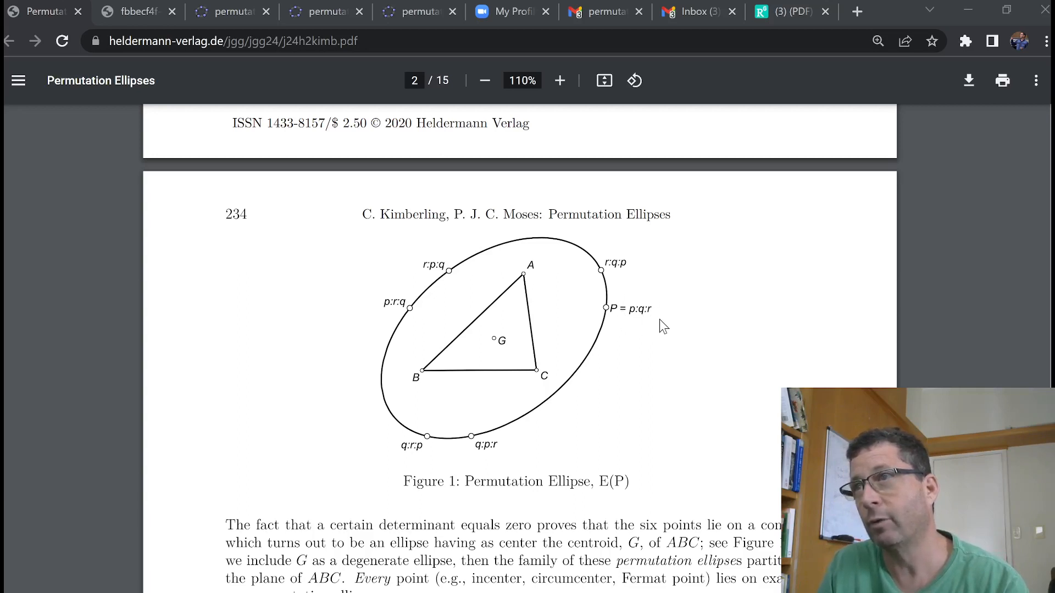
{"action": "mouse_move", "coordinate": [395, 327]}
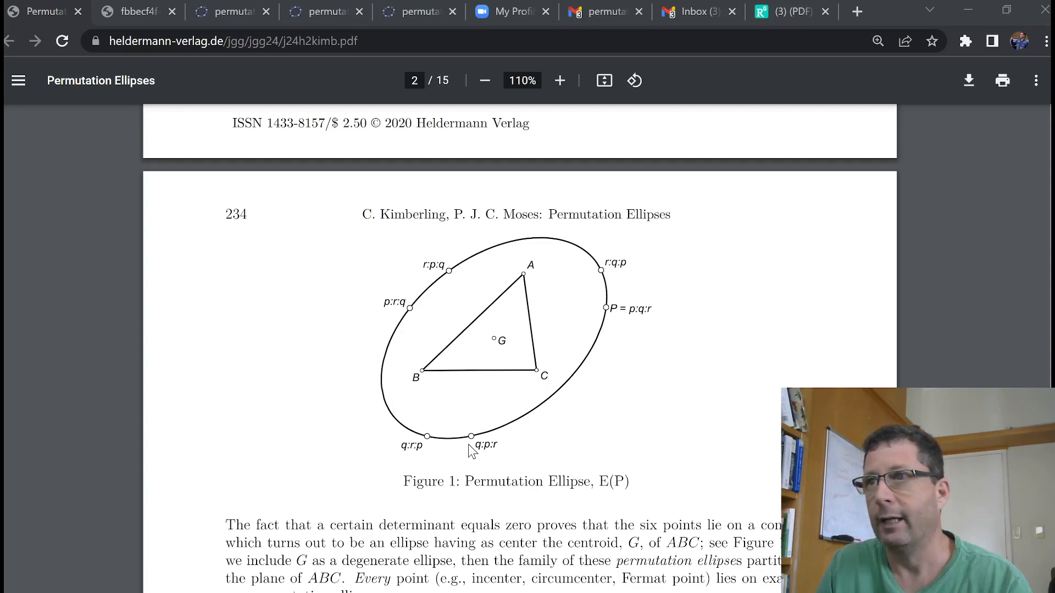
{"action": "mouse_move", "coordinate": [514, 441]}
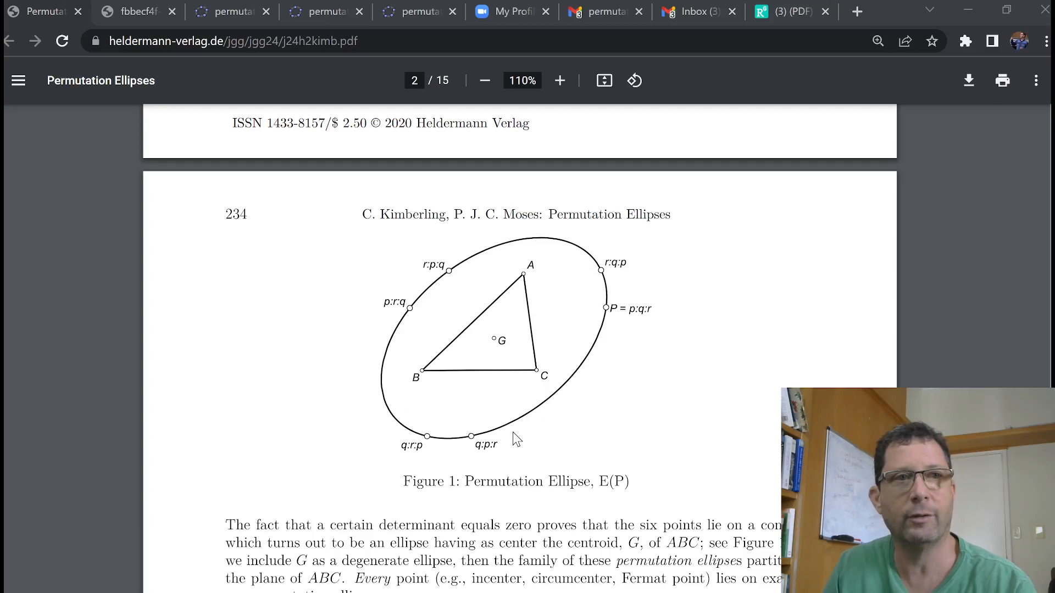
{"action": "mouse_move", "coordinate": [495, 349]}
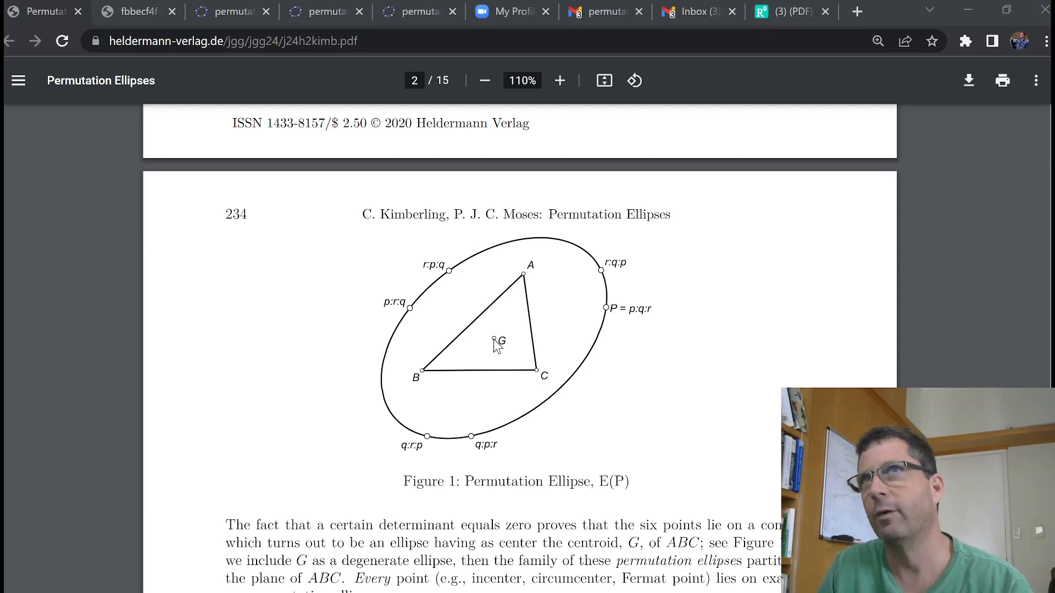
{"action": "mouse_move", "coordinate": [232, 11]}
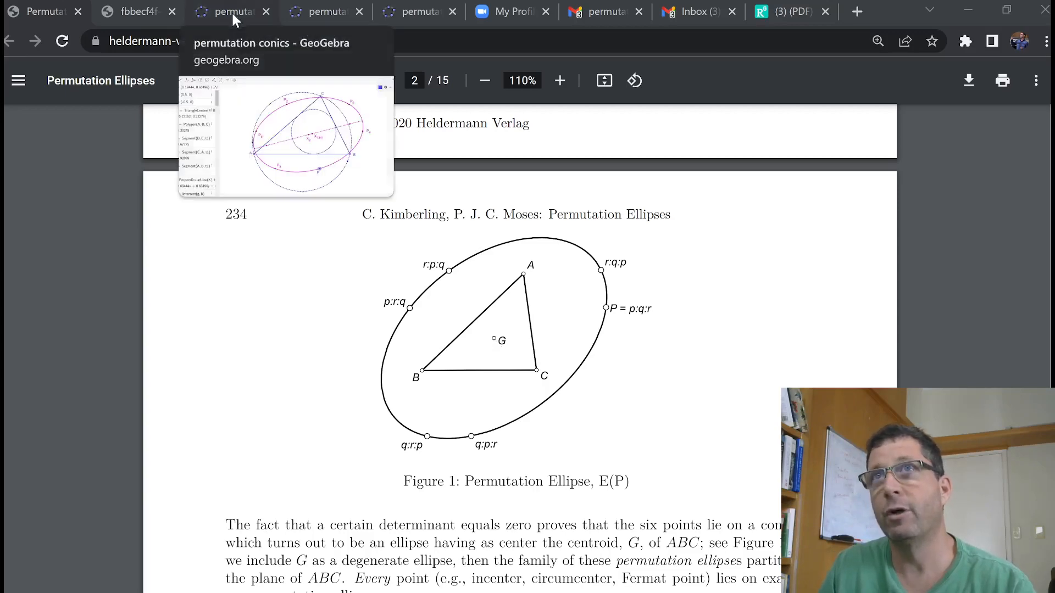
Switch to the permutation conics construction and drag P along the ellipse's bottom to reshape it.
{"action": "left_click", "coordinate": [228, 11]}
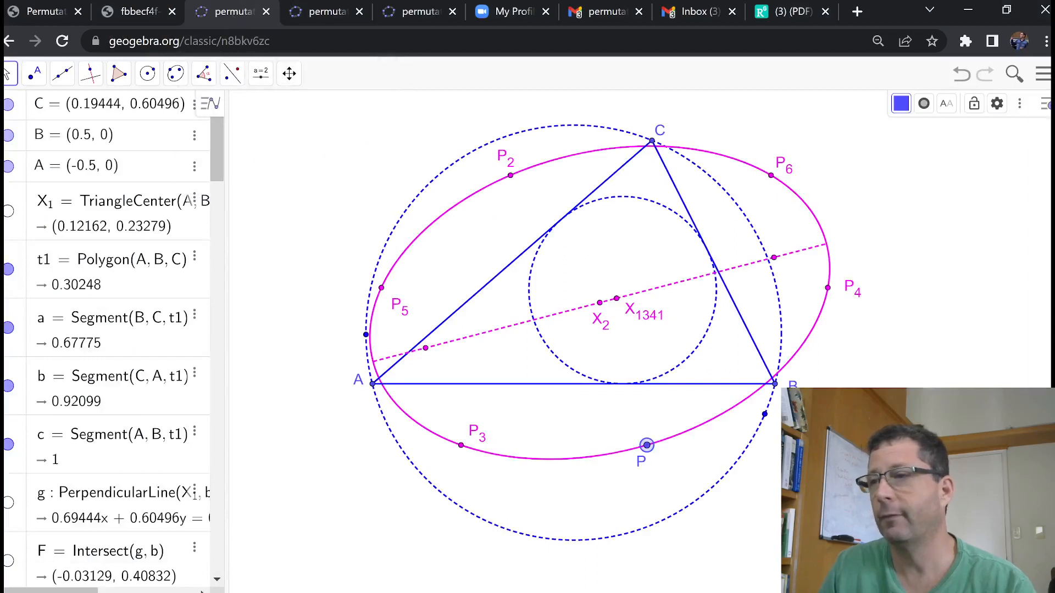
{"action": "left_click_drag", "start_coordinate": [646, 445], "coordinate": [595, 469]}
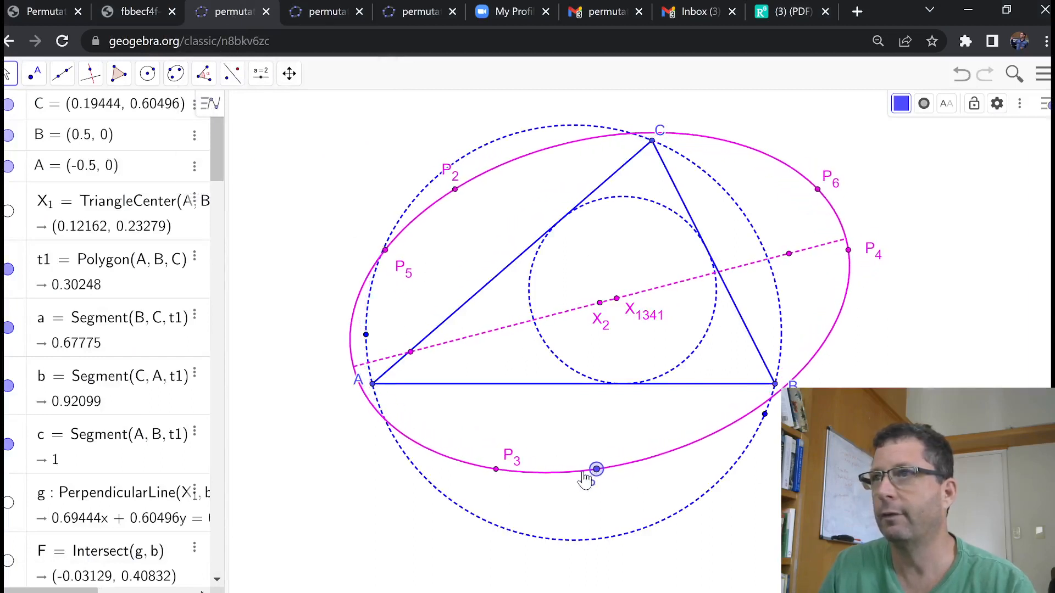
{"action": "left_click_drag", "start_coordinate": [596, 469], "coordinate": [595, 443]}
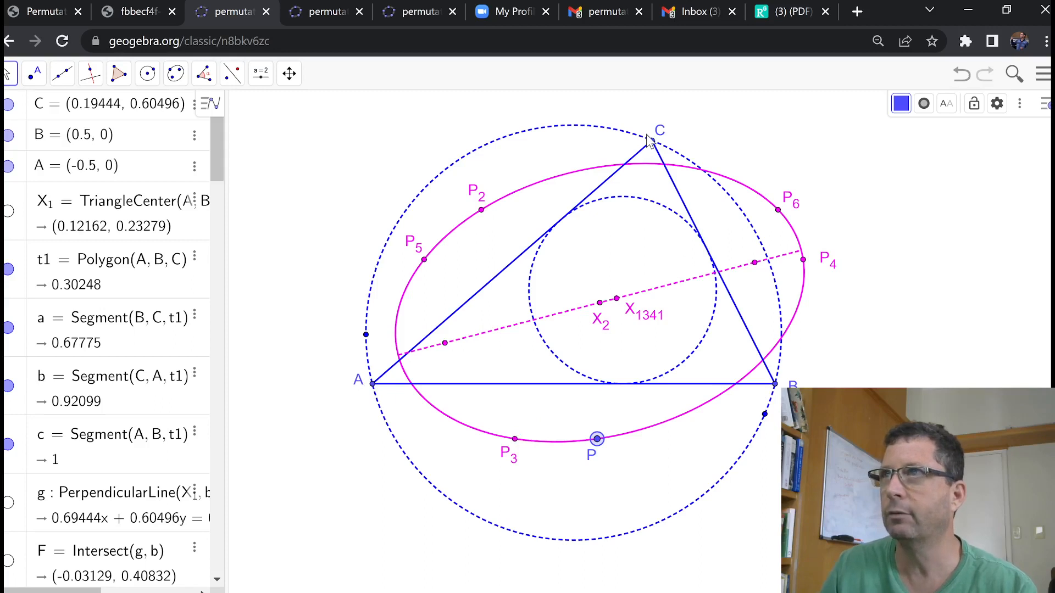
{"action": "mouse_move", "coordinate": [574, 139]}
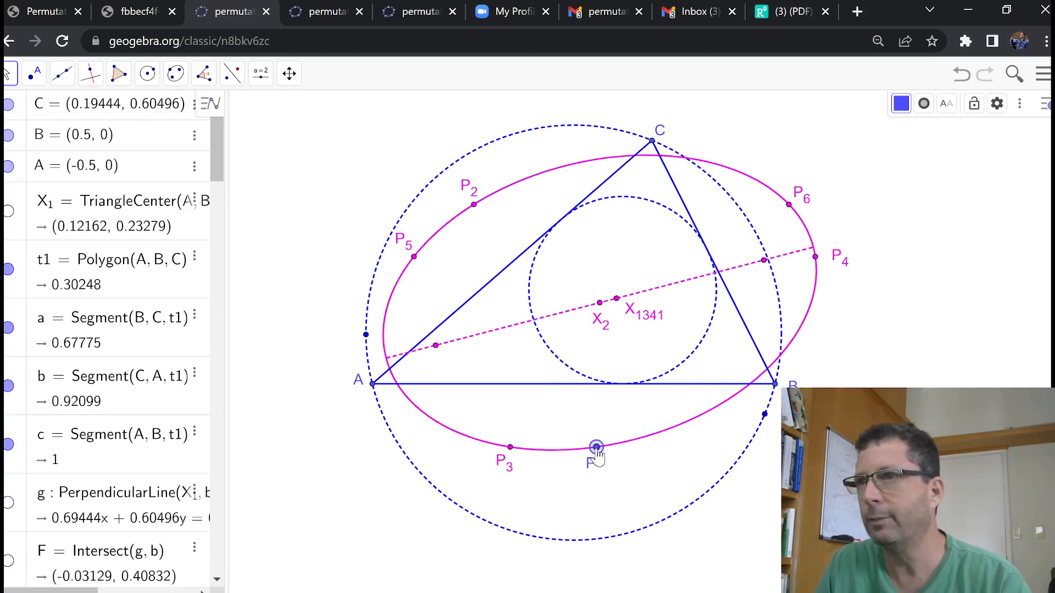
{"action": "left_click_drag", "start_coordinate": [595, 447], "coordinate": [625, 446]}
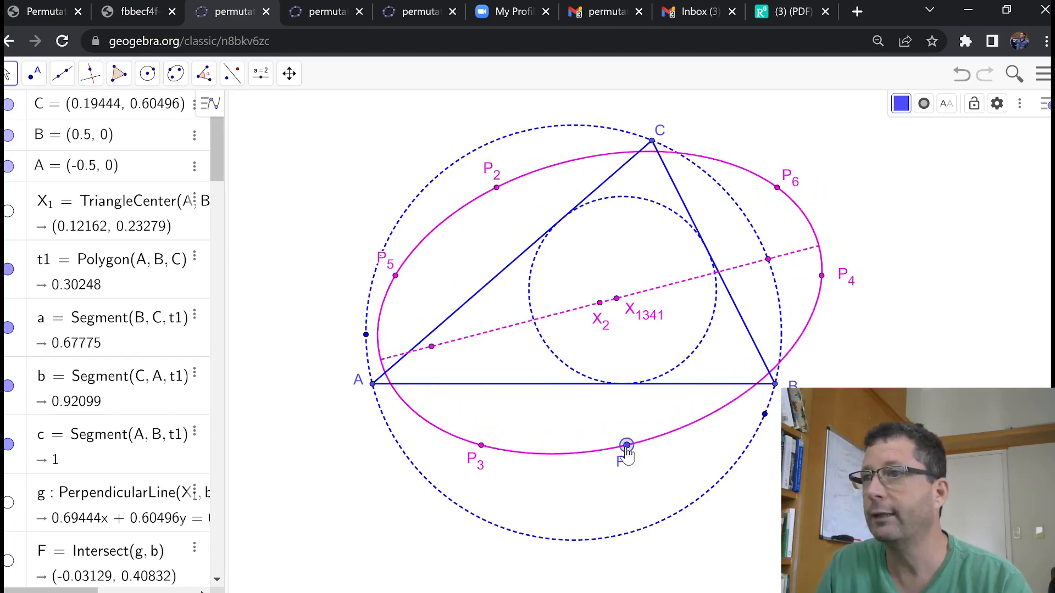
{"action": "left_click_drag", "start_coordinate": [625, 447], "coordinate": [602, 447]}
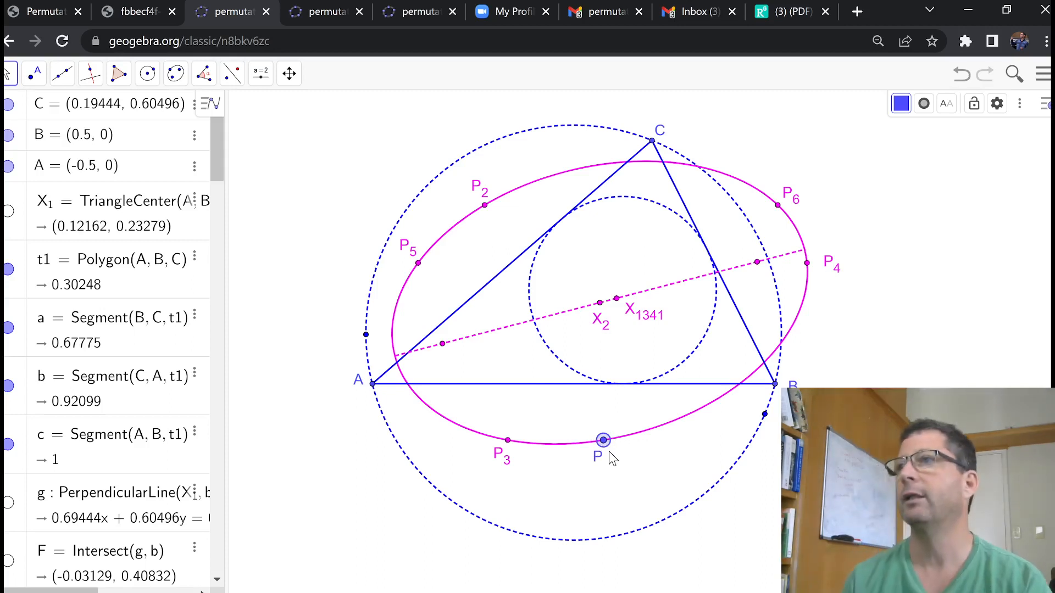
{"action": "mouse_move", "coordinate": [589, 455]}
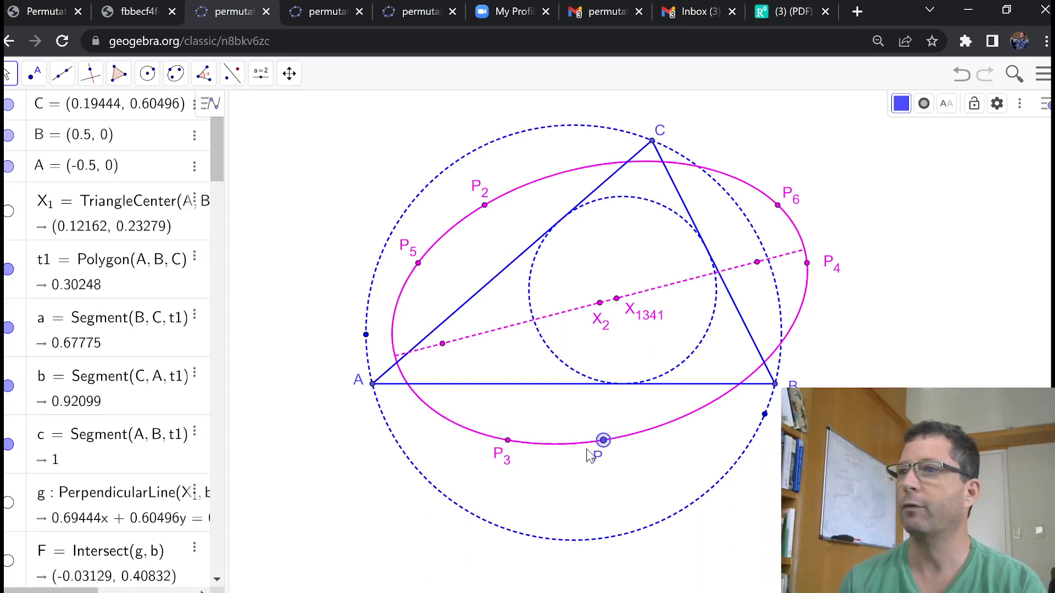
{"action": "mouse_move", "coordinate": [719, 378]}
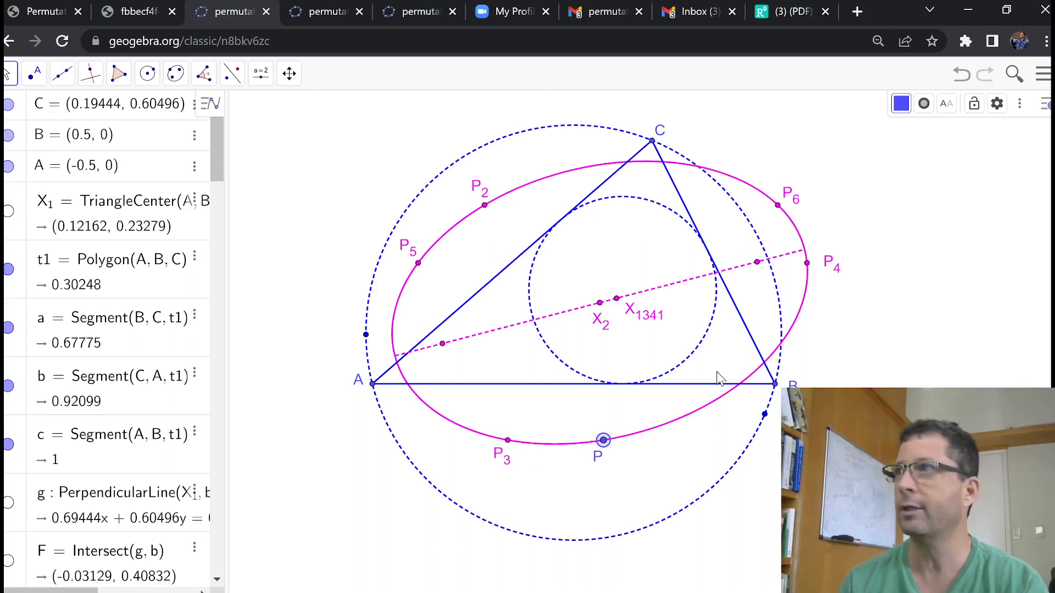
{"action": "mouse_move", "coordinate": [414, 242]}
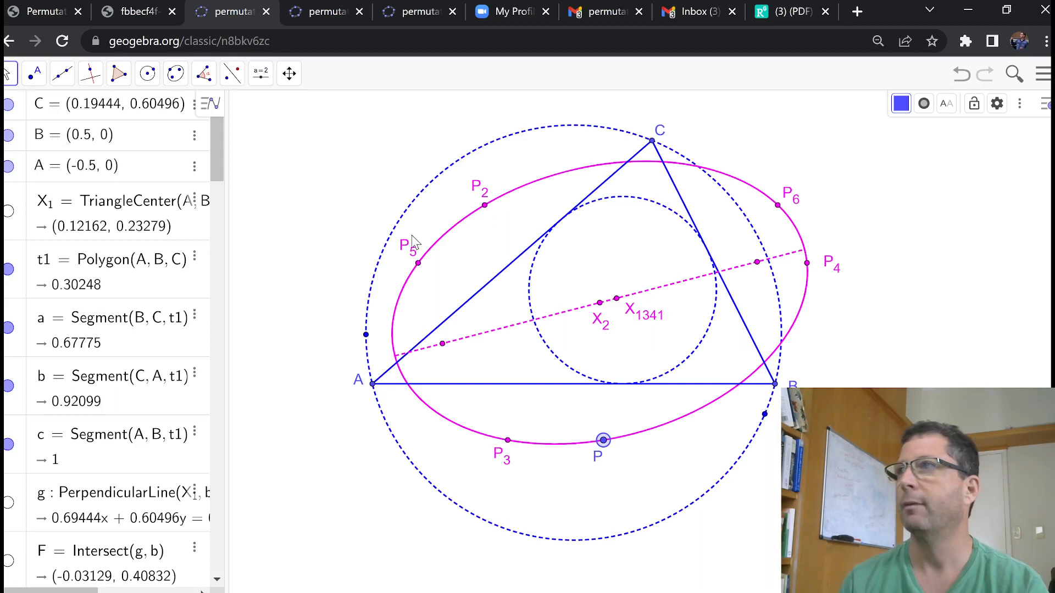
{"action": "mouse_move", "coordinate": [837, 258]}
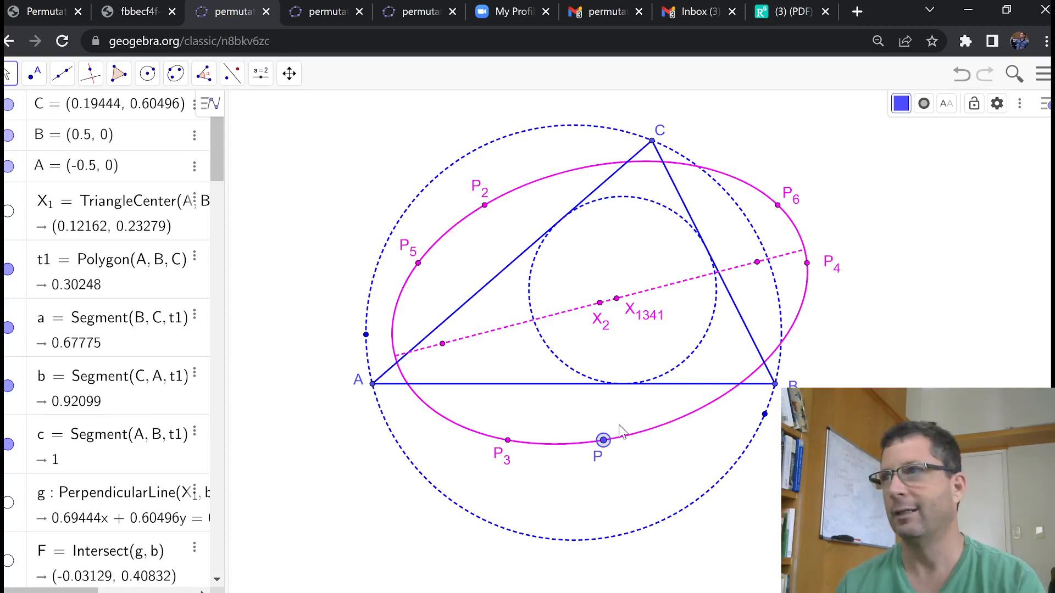
Drag P rightward, onto side AB and back to the circumcircle's bottom, watching the ellipse reshape.
{"action": "left_click_drag", "start_coordinate": [602, 440], "coordinate": [612, 451]}
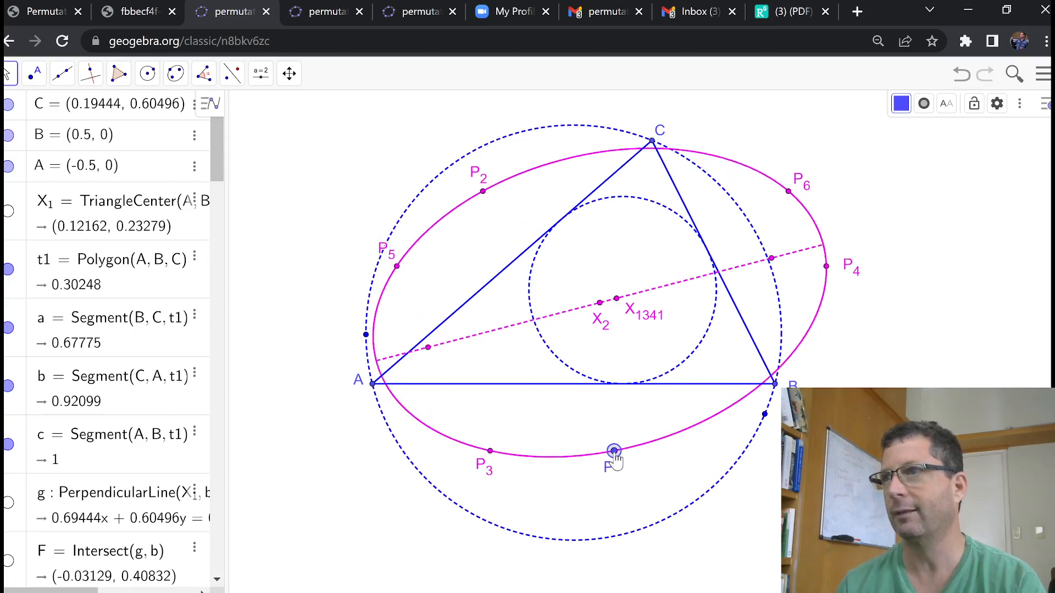
{"action": "left_click_drag", "start_coordinate": [612, 450], "coordinate": [639, 444]}
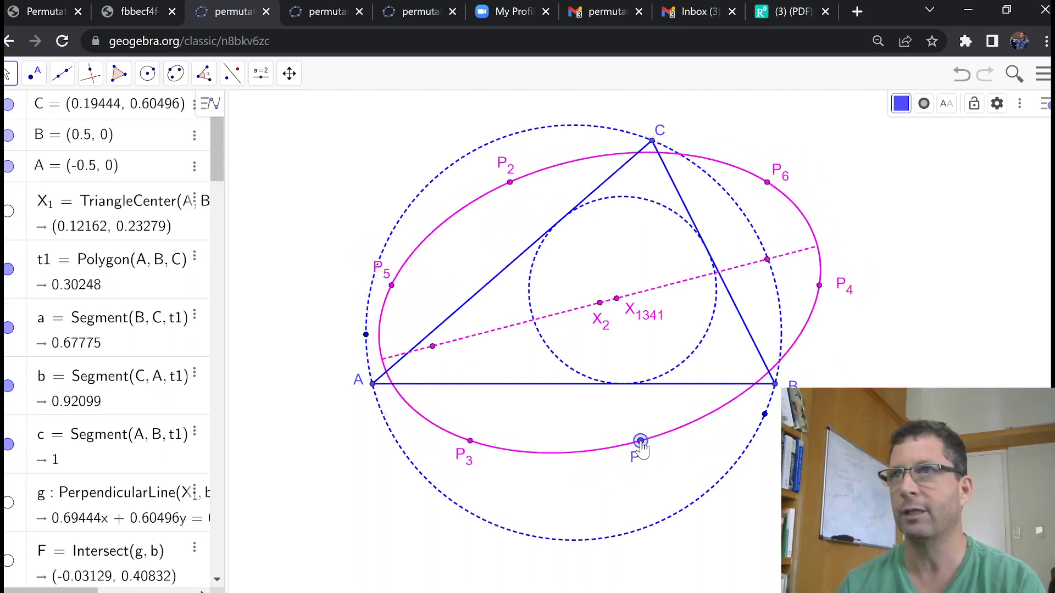
{"action": "left_click_drag", "start_coordinate": [640, 441], "coordinate": [669, 439]}
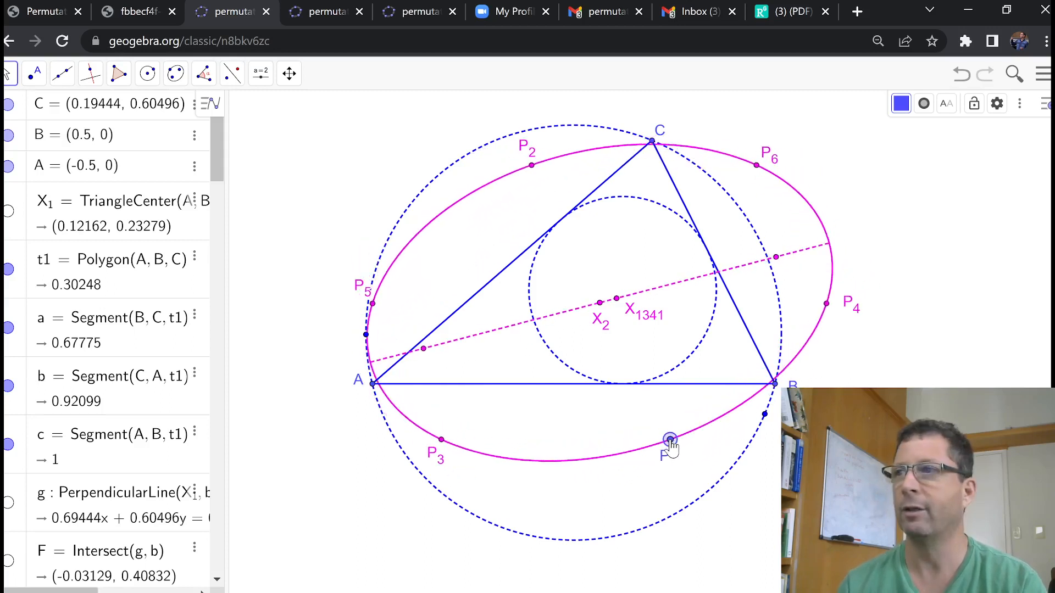
{"action": "left_click_drag", "start_coordinate": [669, 438], "coordinate": [648, 430]}
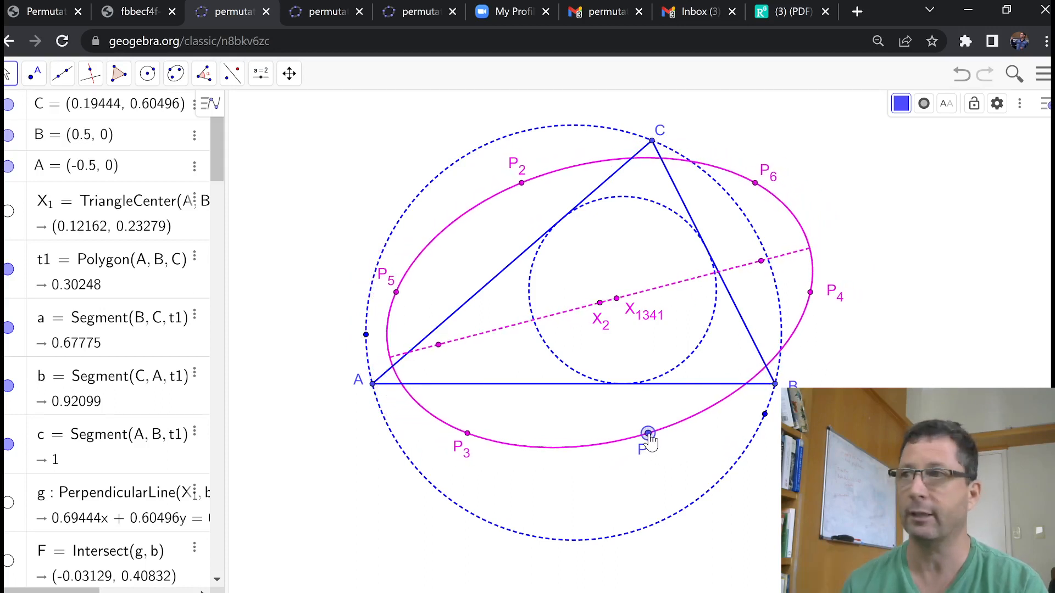
{"action": "left_click_drag", "start_coordinate": [648, 431], "coordinate": [633, 381]}
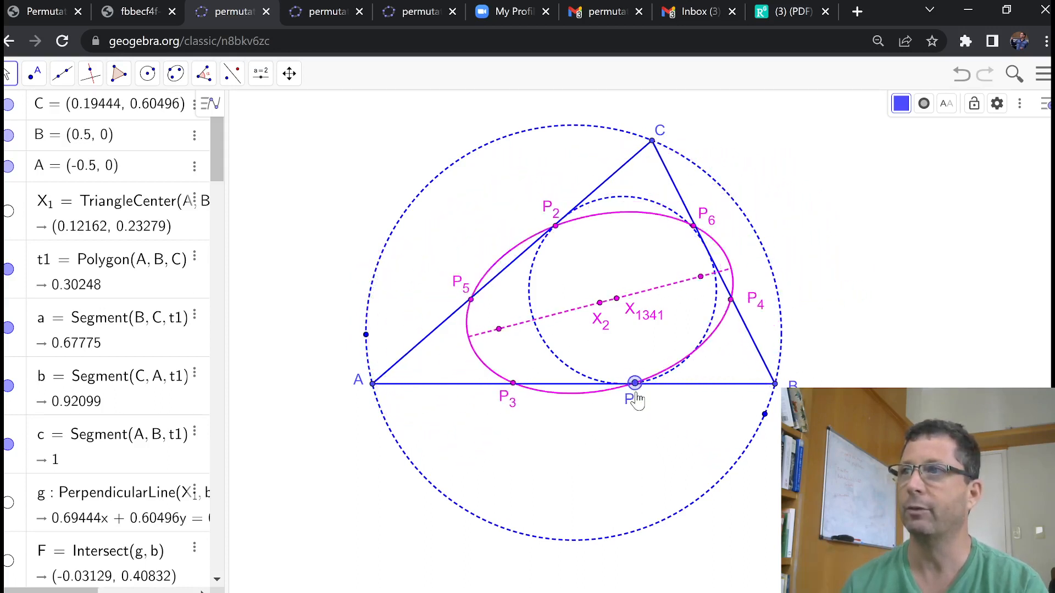
{"action": "left_click_drag", "start_coordinate": [633, 381], "coordinate": [639, 416]}
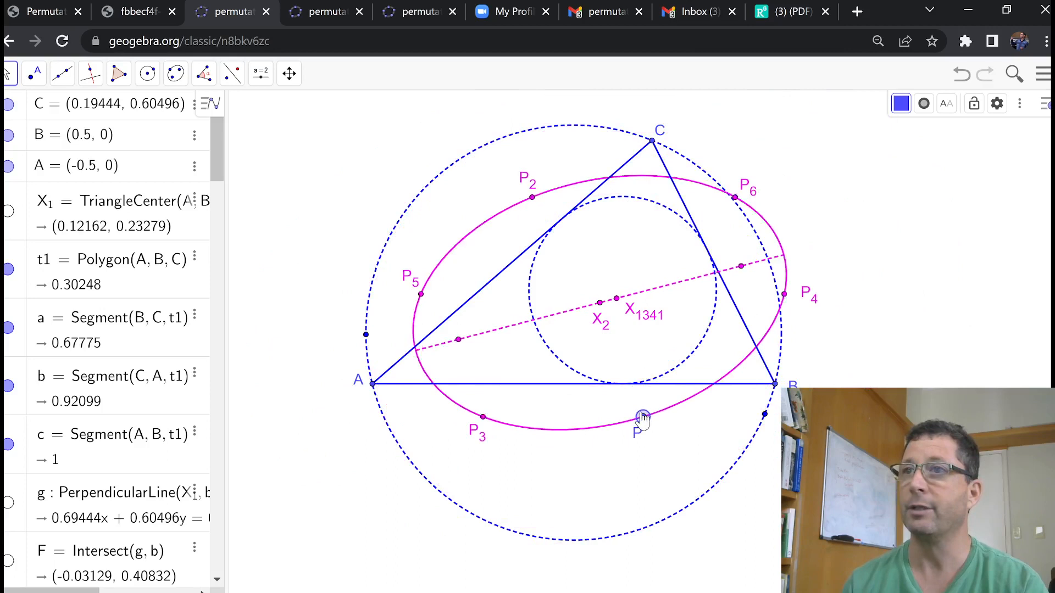
{"action": "left_click_drag", "start_coordinate": [639, 415], "coordinate": [639, 442]}
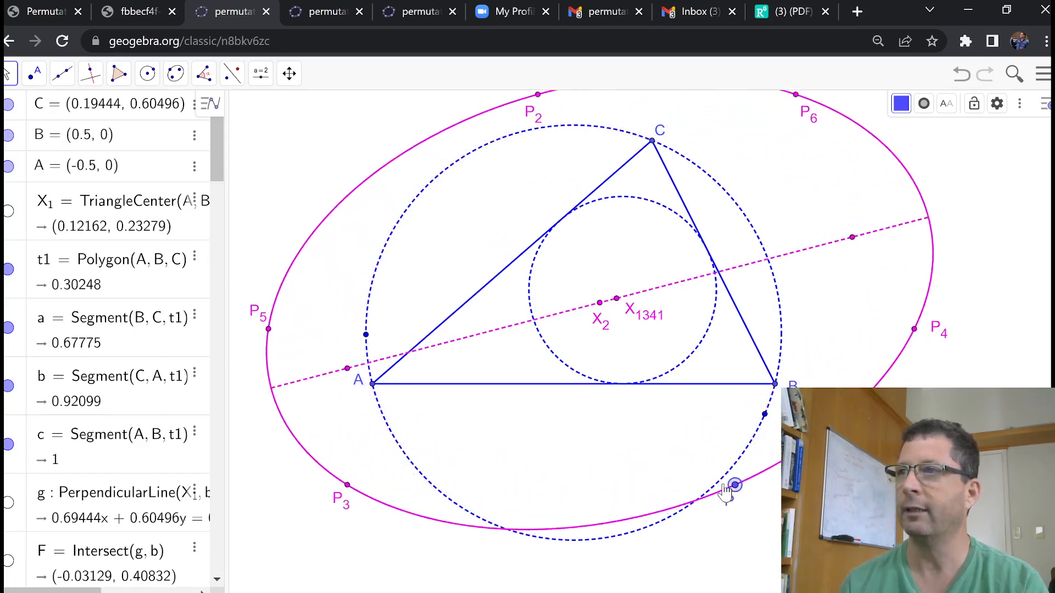
{"action": "left_click_drag", "start_coordinate": [733, 485], "coordinate": [648, 442]}
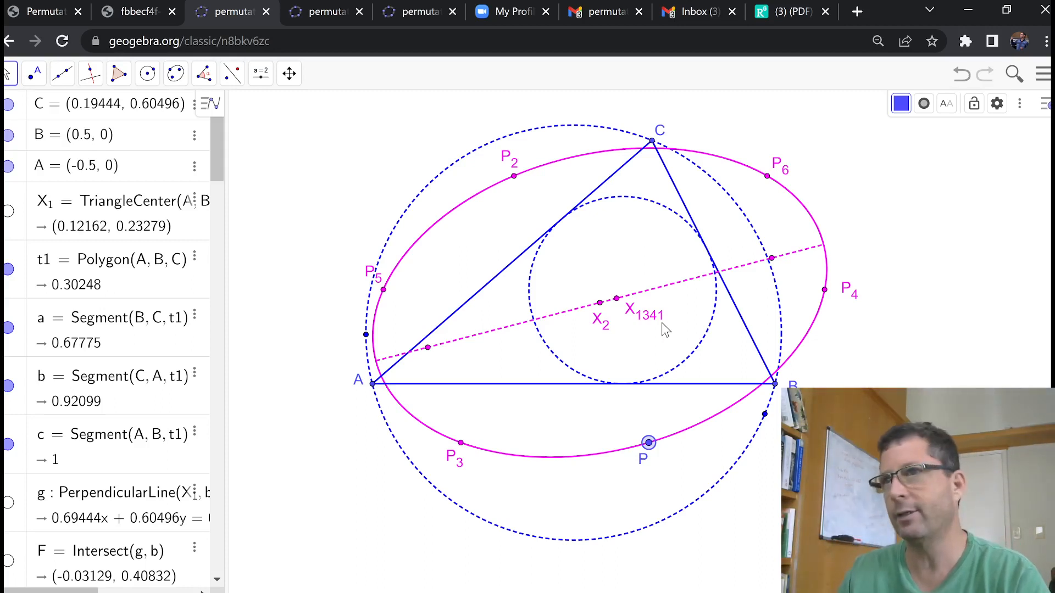
{"action": "mouse_move", "coordinate": [633, 396]}
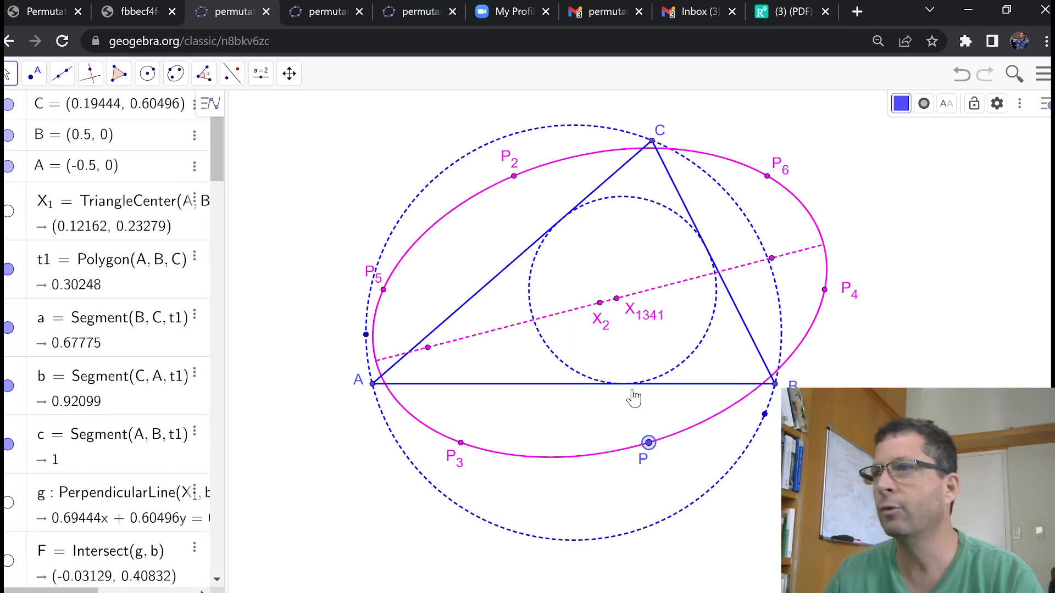
{"action": "mouse_move", "coordinate": [256, 136]}
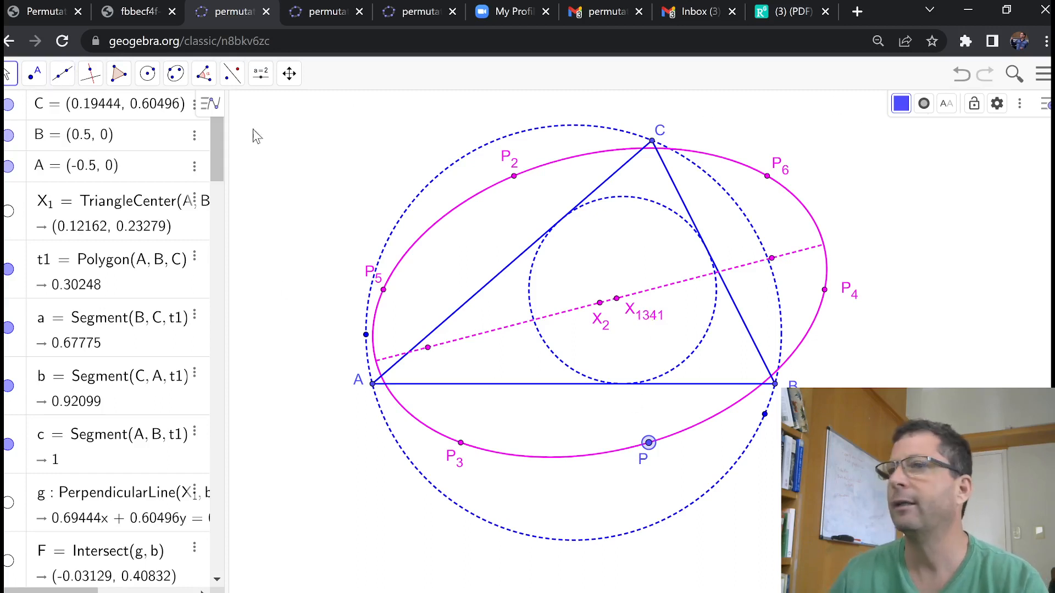
Pick a toolbar tool, then return to the Move tool.
{"action": "left_click", "coordinate": [61, 73]}
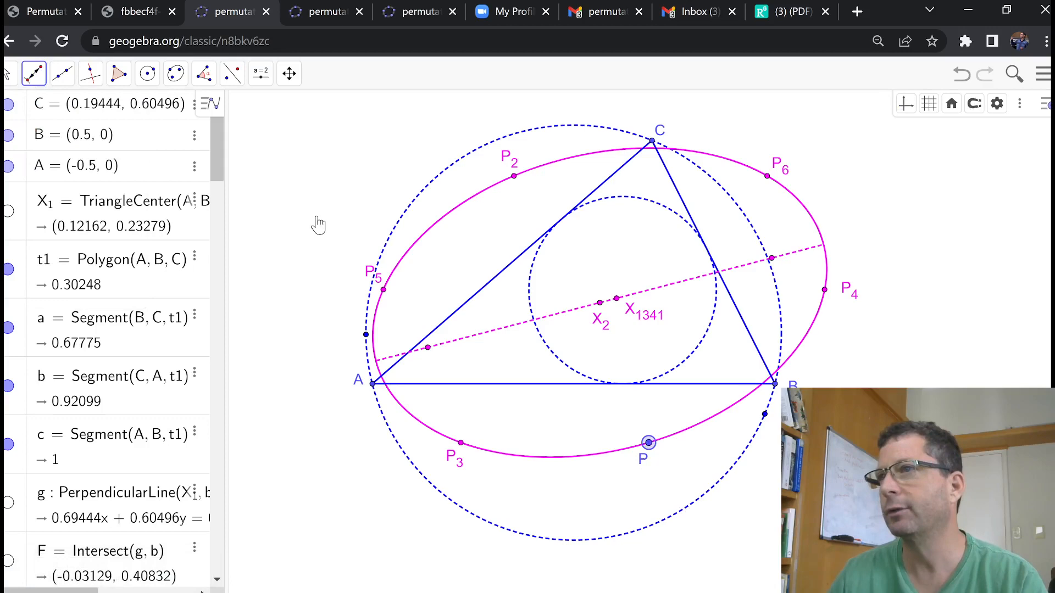
{"action": "left_click", "coordinate": [9, 73]}
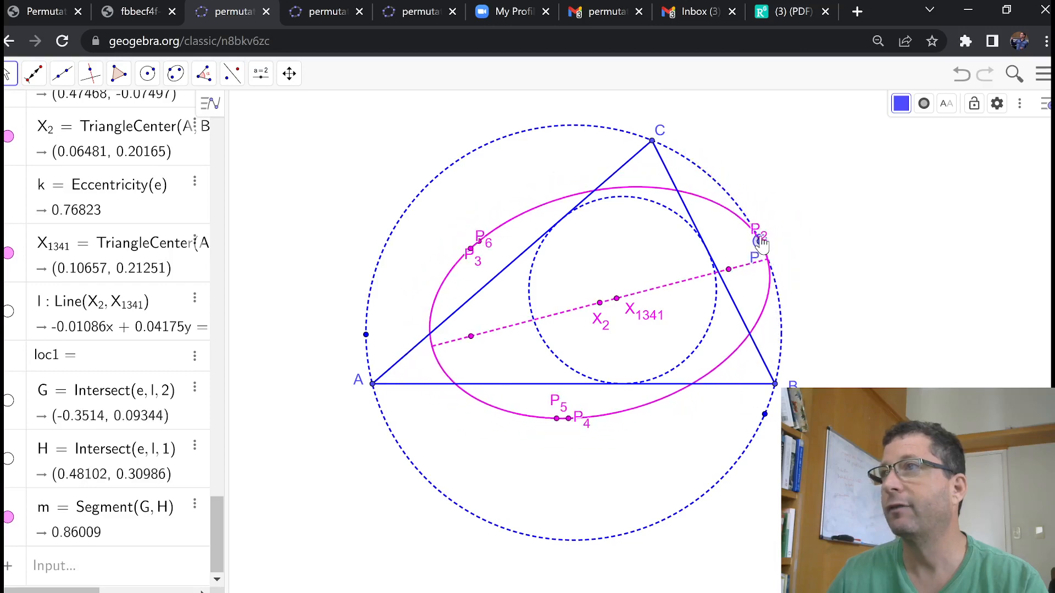
Drag P around the circumcircle via the left side, near C, and down to rest below vertex B.
{"action": "left_click_drag", "start_coordinate": [760, 242], "coordinate": [377, 261]}
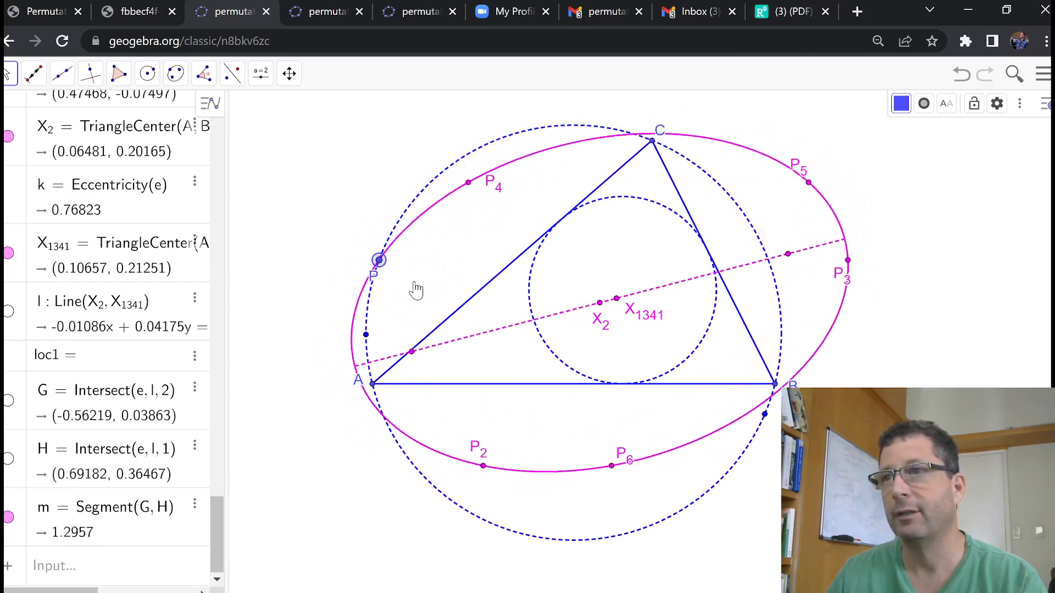
{"action": "left_click_drag", "start_coordinate": [377, 260], "coordinate": [400, 446]}
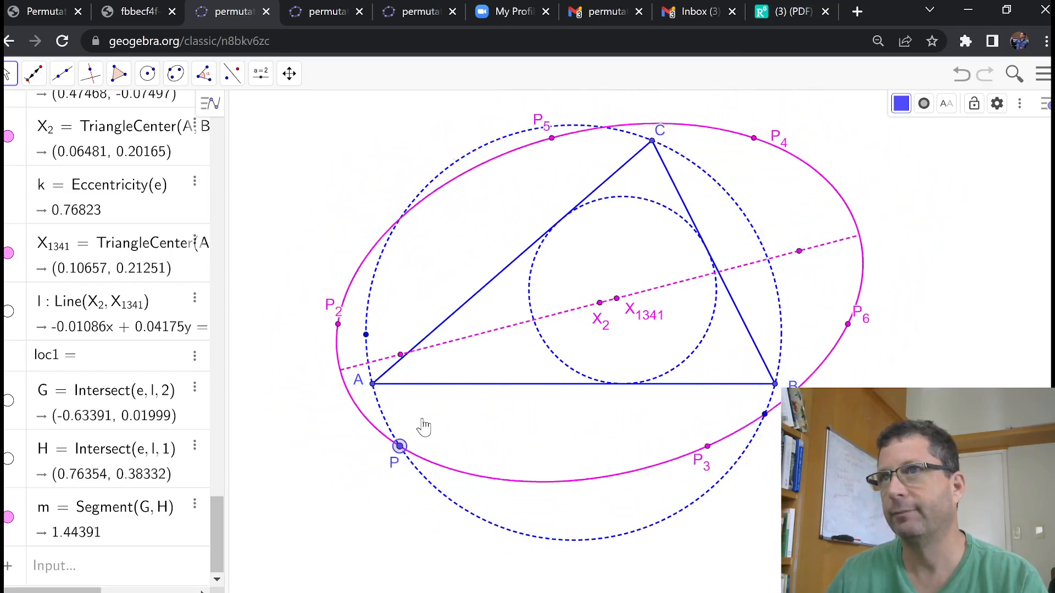
{"action": "left_click_drag", "start_coordinate": [399, 447], "coordinate": [693, 163]}
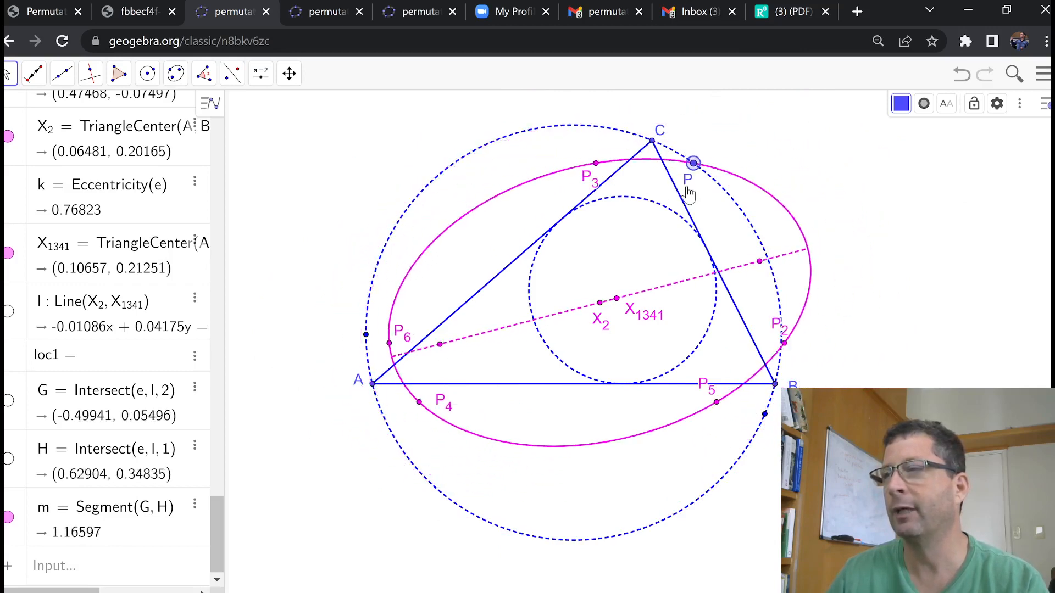
{"action": "left_click_drag", "start_coordinate": [693, 164], "coordinate": [716, 480]}
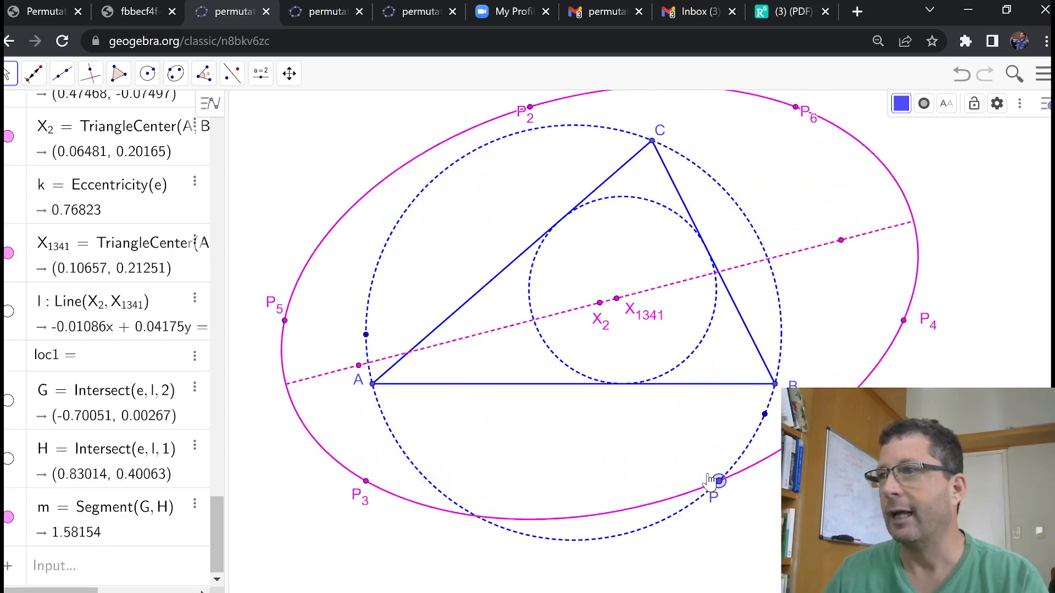
{"action": "left_click_drag", "start_coordinate": [720, 479], "coordinate": [736, 459]}
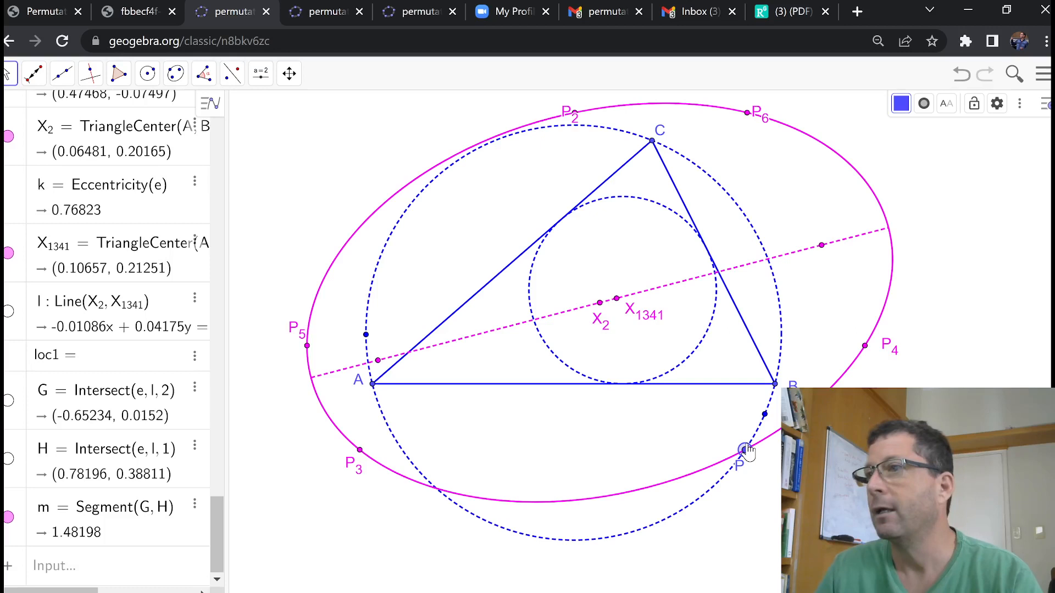
{"action": "left_click_drag", "start_coordinate": [745, 452], "coordinate": [744, 449]}
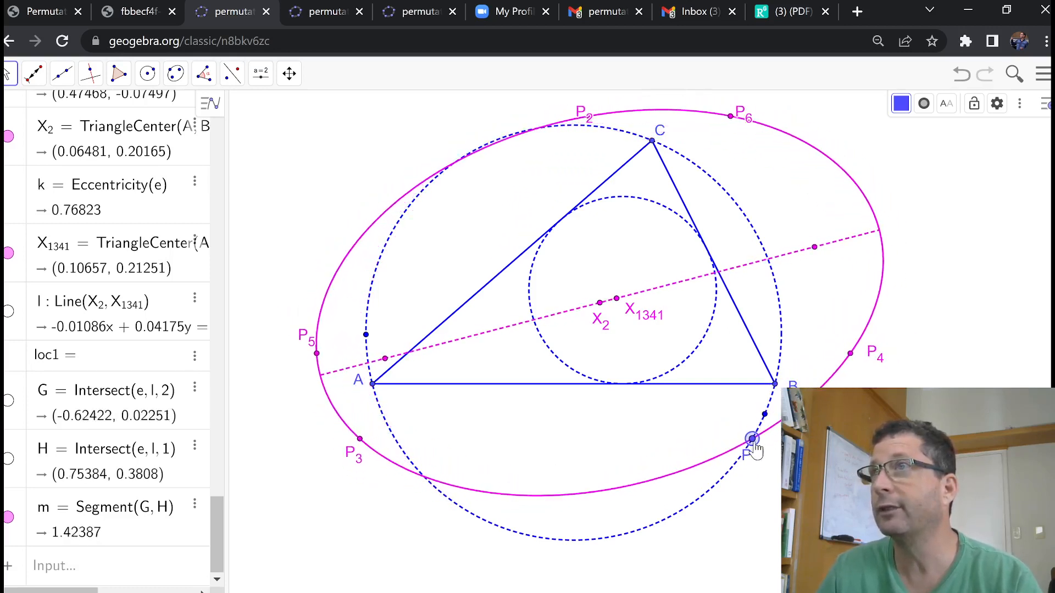
{"action": "left_click_drag", "start_coordinate": [750, 441], "coordinate": [743, 451]}
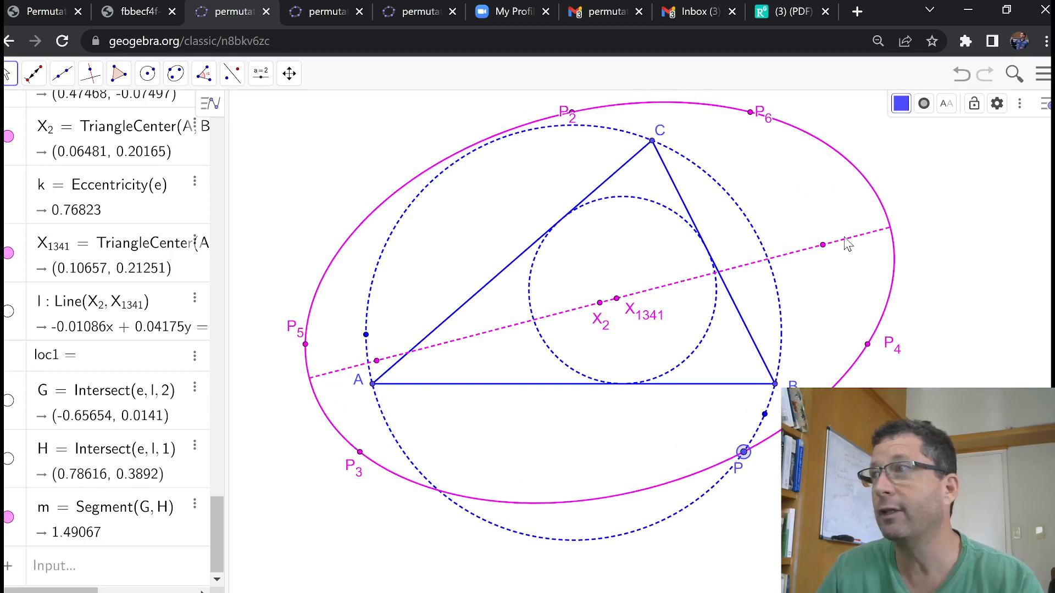
{"action": "mouse_move", "coordinate": [624, 430]}
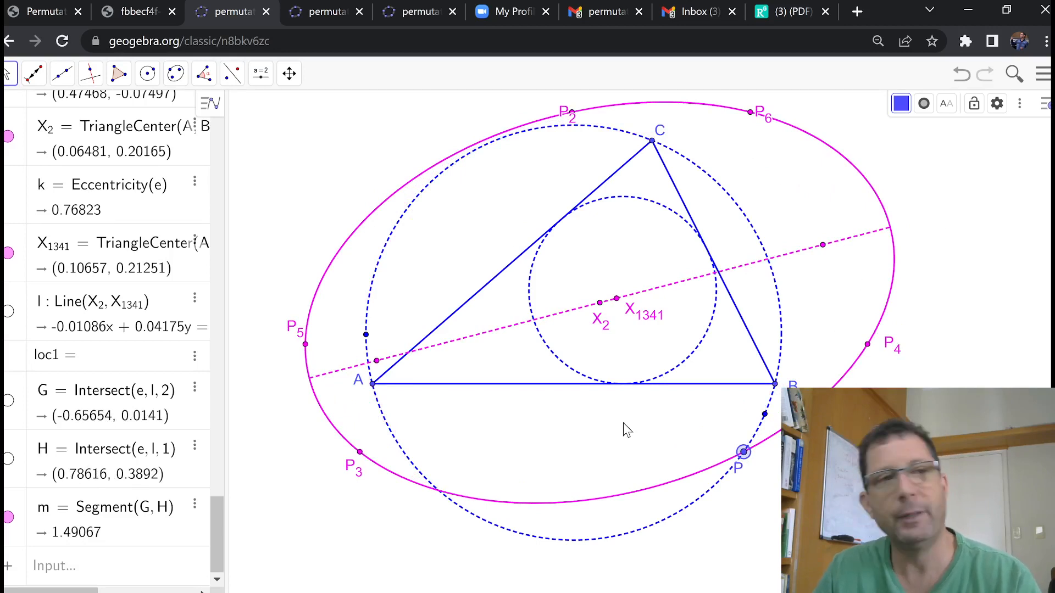
{"action": "left_click", "coordinate": [89, 74]}
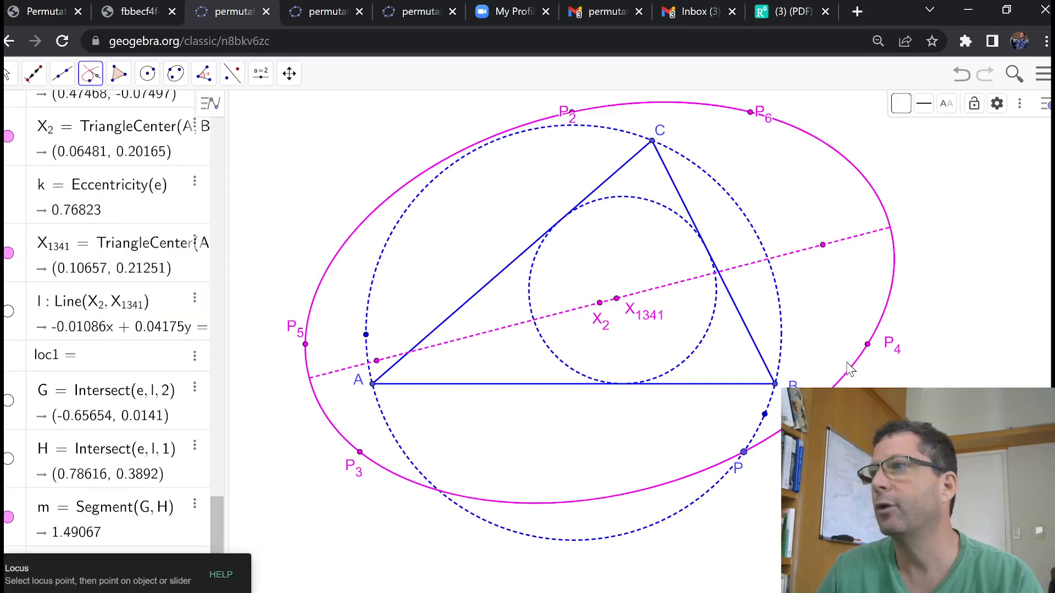
{"action": "mouse_move", "coordinate": [871, 353]}
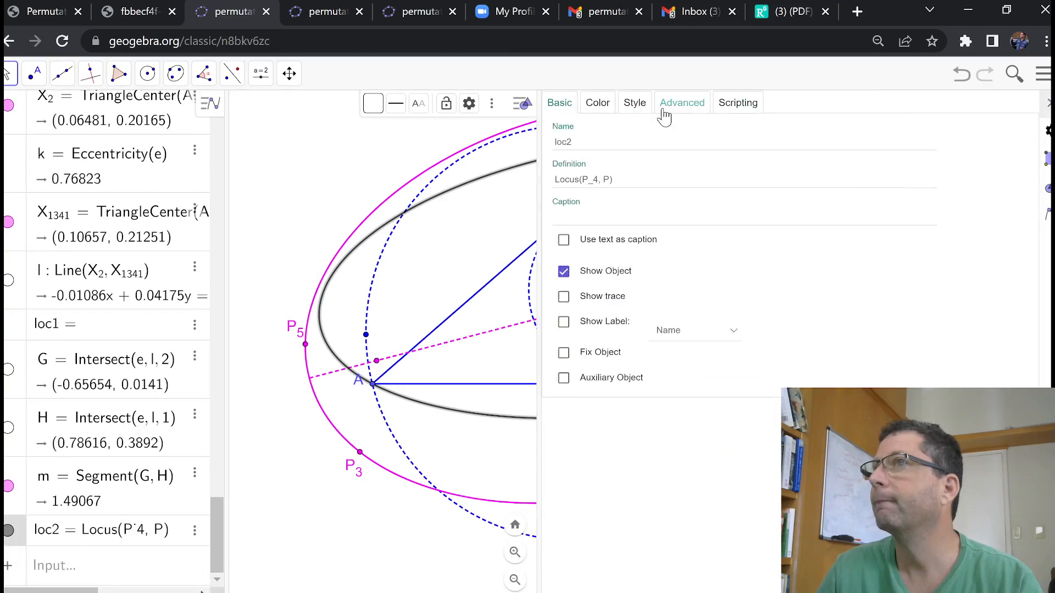
Colour the new locus loc2 green in Object Properties and close them.
{"action": "left_click", "coordinate": [595, 102]}
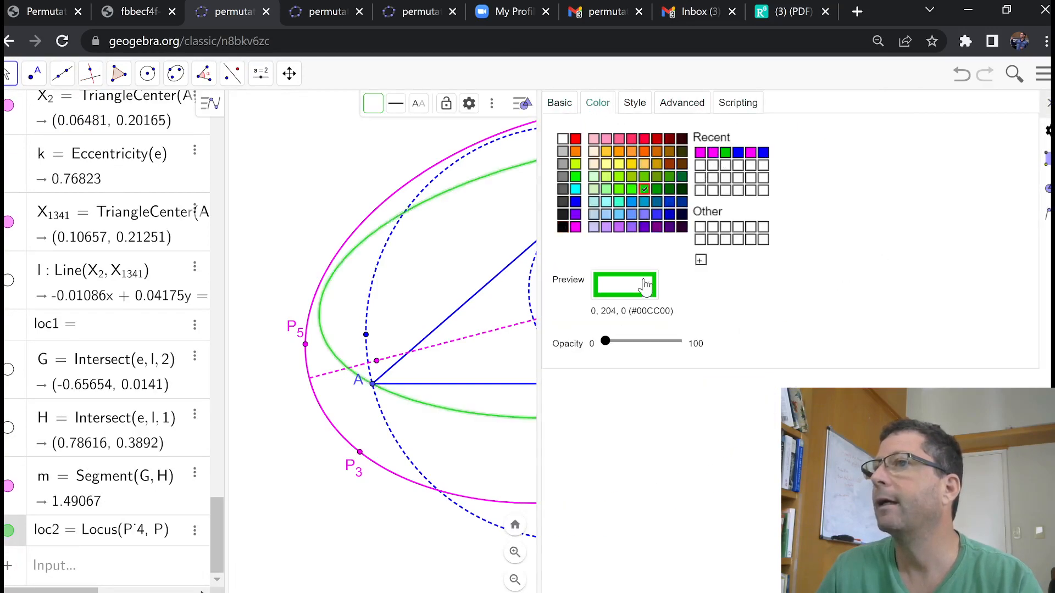
{"action": "left_click", "coordinate": [633, 102]}
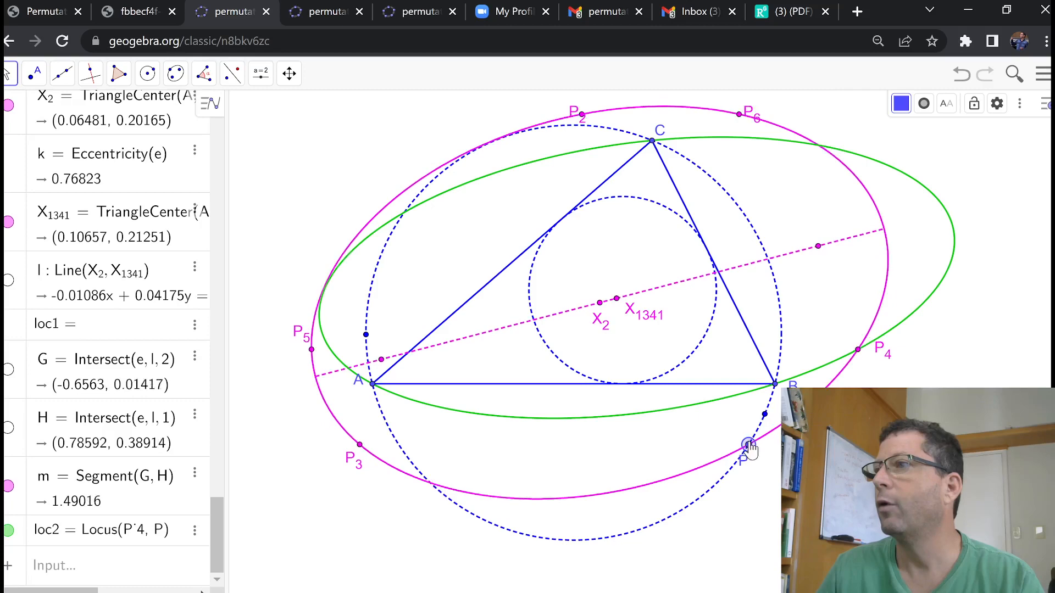
Drag P around the circumcircle near C and B to show the green locus stays fixed.
{"action": "left_click_drag", "start_coordinate": [748, 445], "coordinate": [730, 197]}
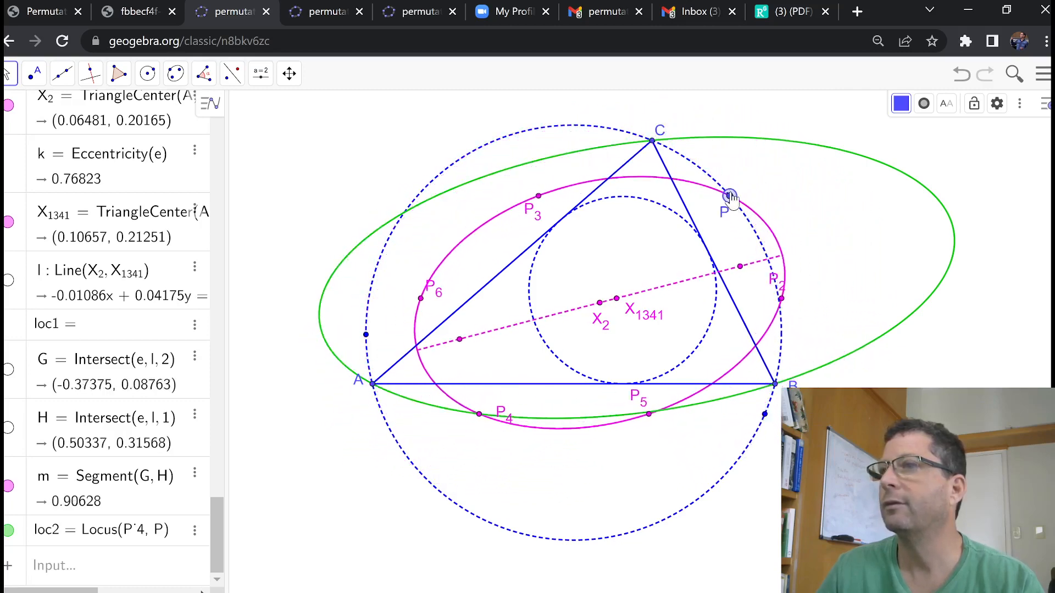
{"action": "left_click_drag", "start_coordinate": [730, 196], "coordinate": [618, 129]}
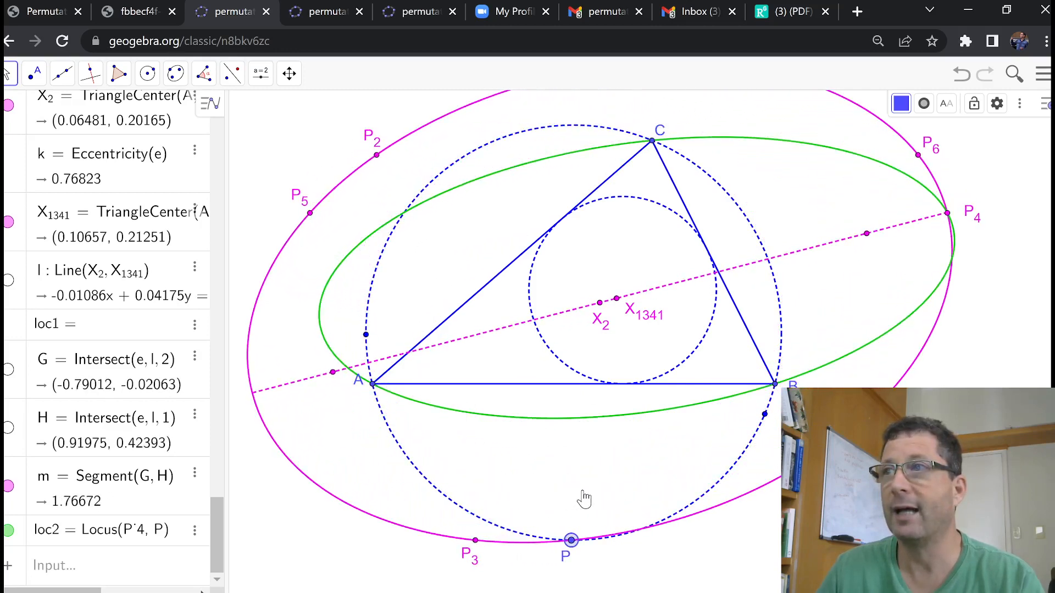
{"action": "left_click_drag", "start_coordinate": [571, 540], "coordinate": [780, 325]}
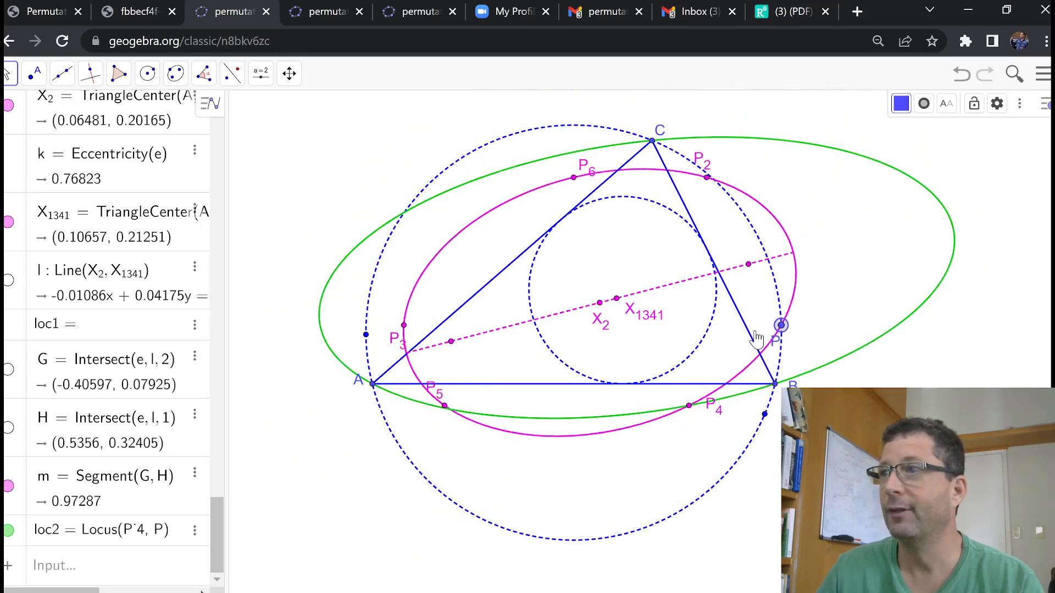
{"action": "left_click_drag", "start_coordinate": [780, 325], "coordinate": [736, 464]}
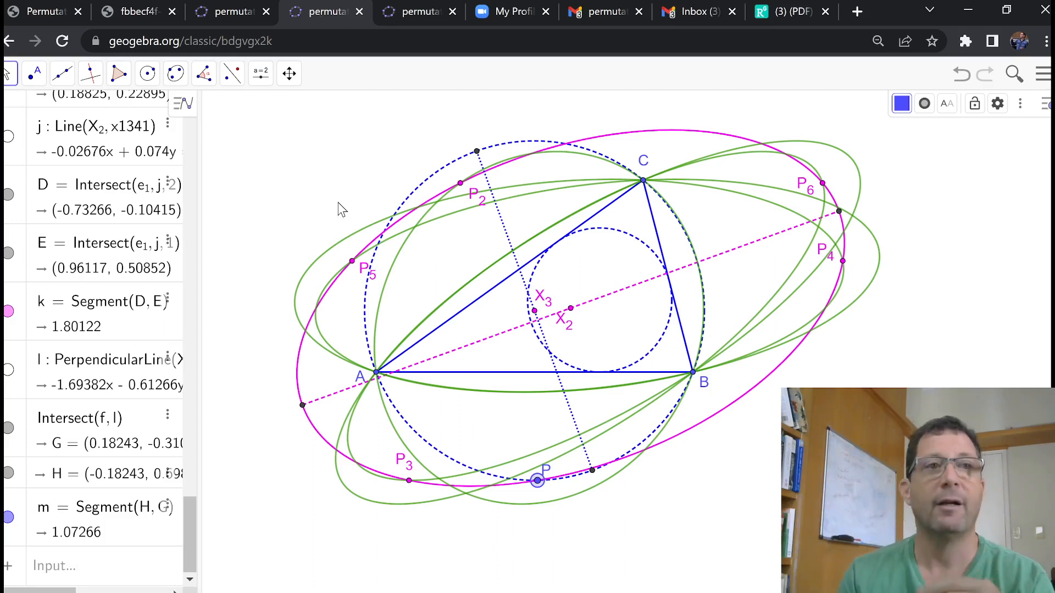
{"action": "mouse_move", "coordinate": [336, 222]}
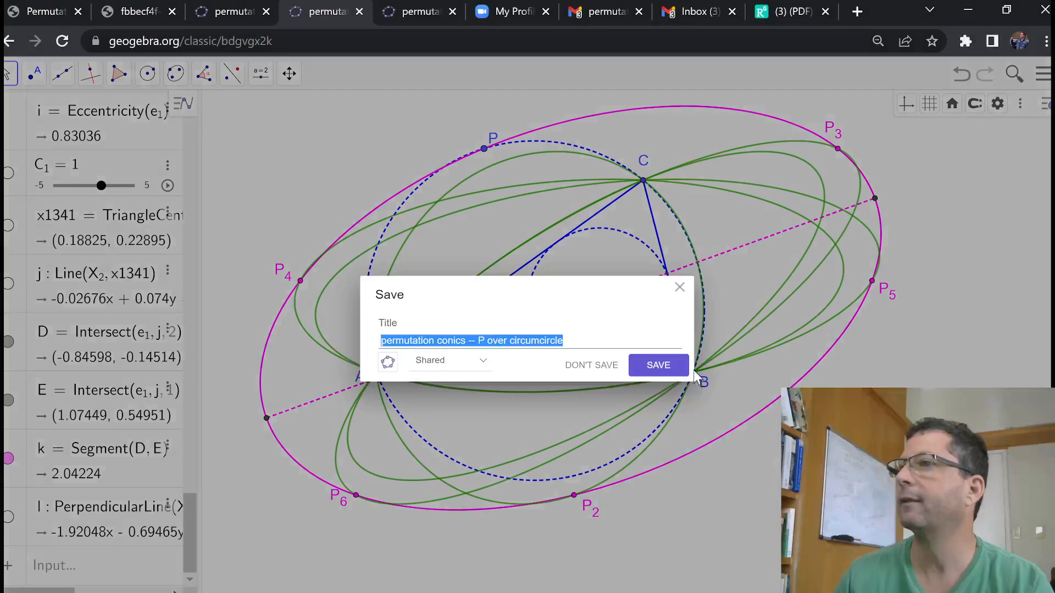
Save the construction as 'permutation conics – P over circumcircle'.
{"action": "left_click", "coordinate": [657, 365]}
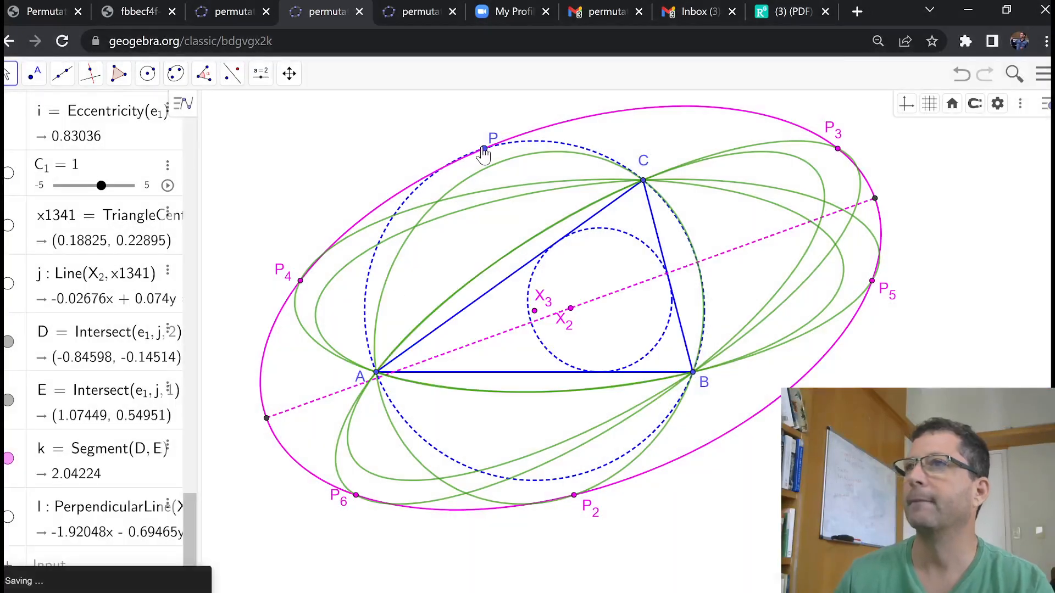
Drag P a full lap around the circumcircle past A and B to its upper left, reshaping the magenta ellipse.
{"action": "left_click_drag", "start_coordinate": [484, 148], "coordinate": [462, 156]}
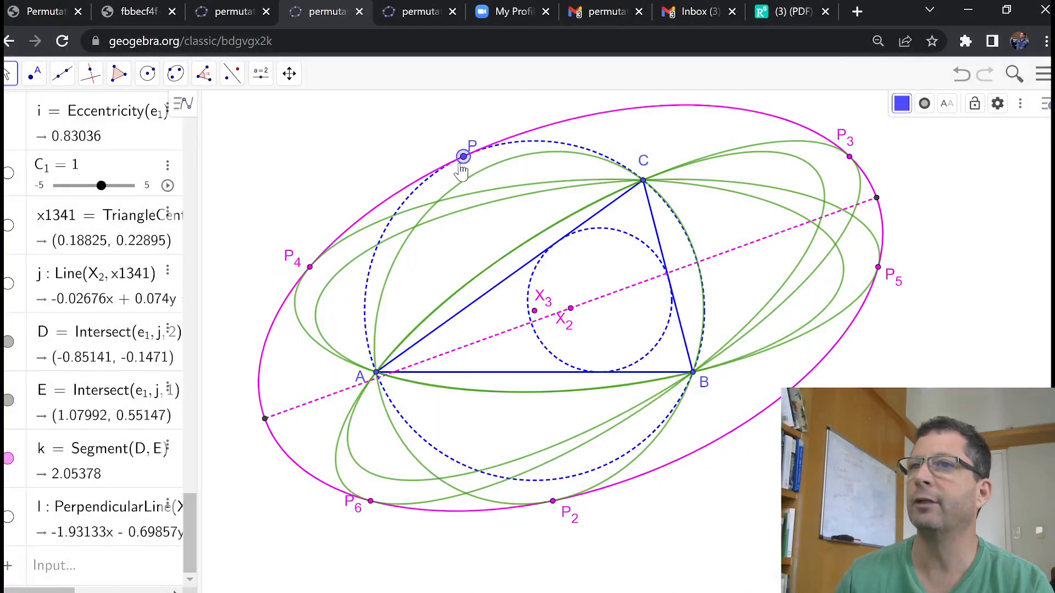
{"action": "left_click_drag", "start_coordinate": [462, 156], "coordinate": [376, 250]}
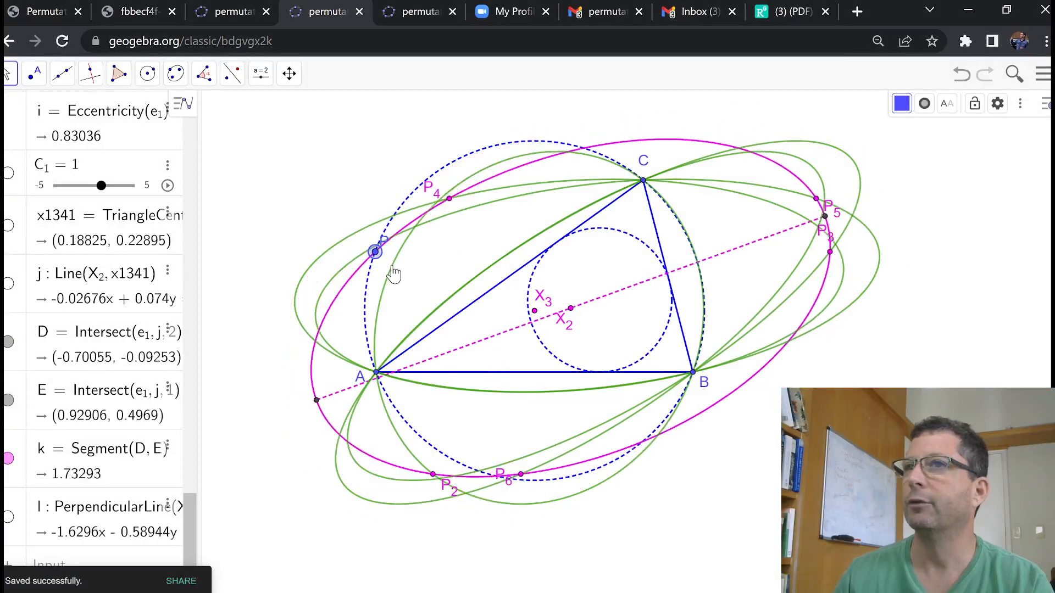
{"action": "left_click_drag", "start_coordinate": [376, 251], "coordinate": [395, 408]}
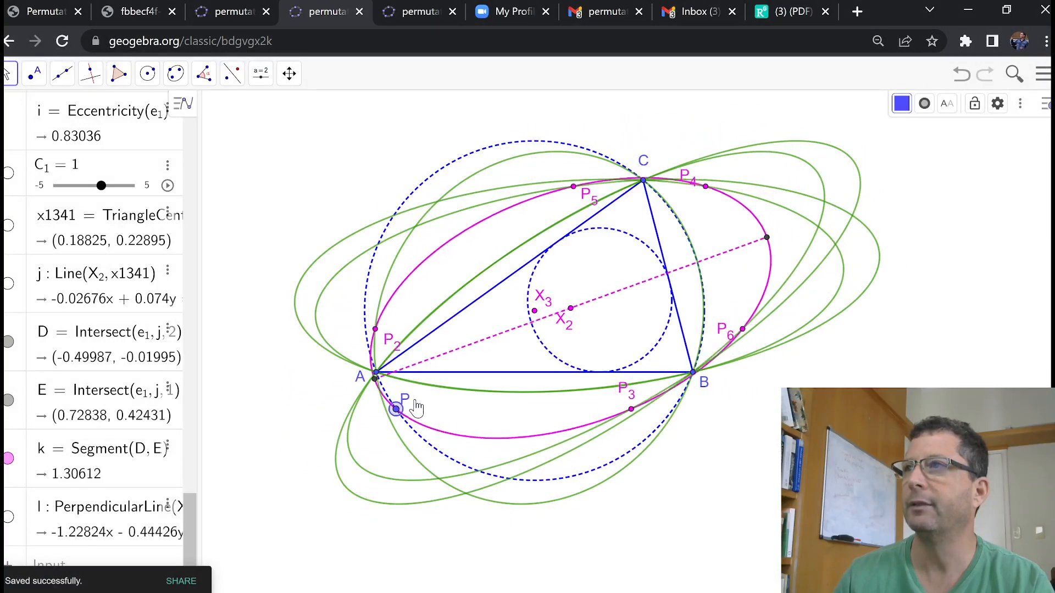
{"action": "left_click_drag", "start_coordinate": [395, 408], "coordinate": [545, 478]}
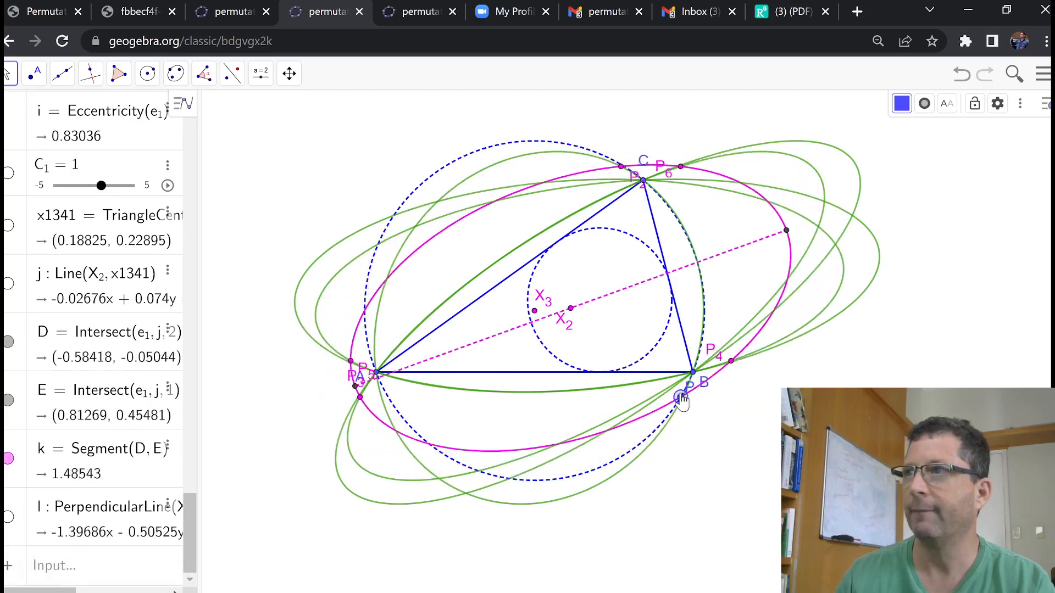
{"action": "left_click_drag", "start_coordinate": [679, 396], "coordinate": [703, 289]}
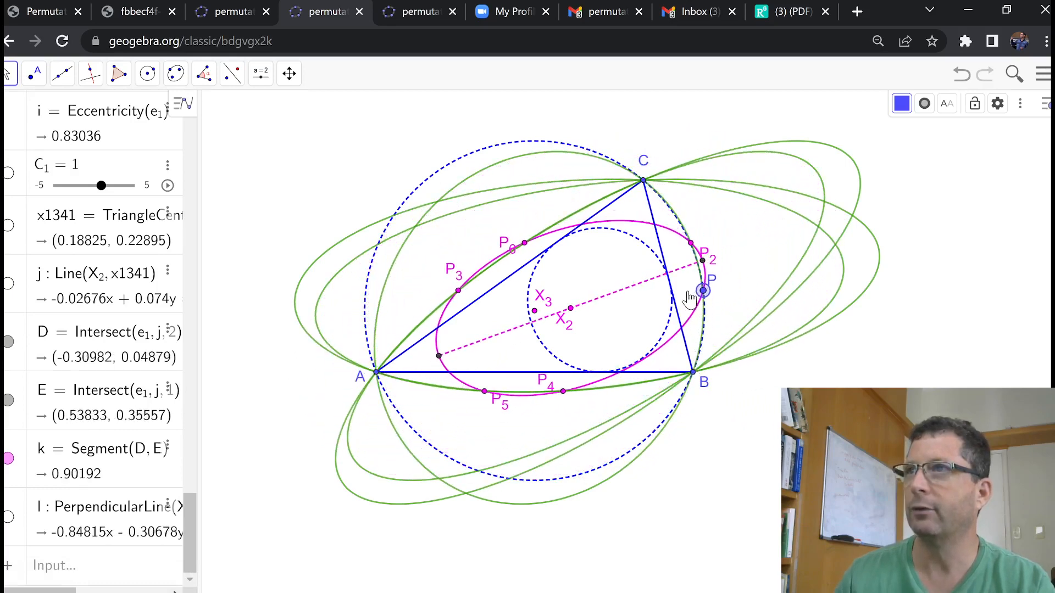
{"action": "left_click_drag", "start_coordinate": [702, 290], "coordinate": [564, 142]}
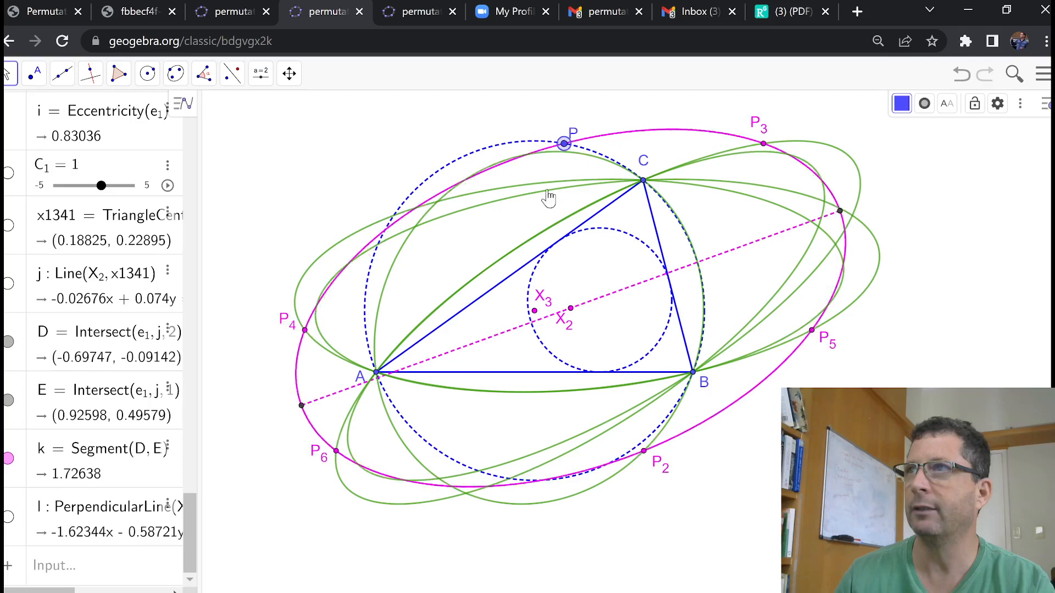
{"action": "left_click_drag", "start_coordinate": [562, 142], "coordinate": [433, 173]}
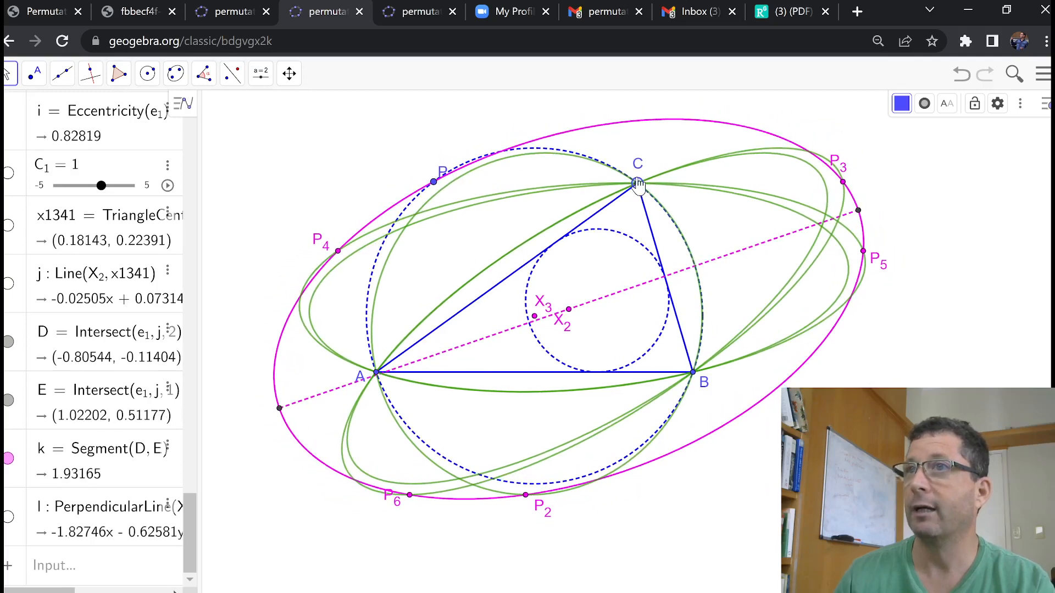
Move vertex C to reshape triangle ABC, then drag P along the new circumcircle past B.
{"action": "left_click_drag", "start_coordinate": [636, 183], "coordinate": [646, 161]}
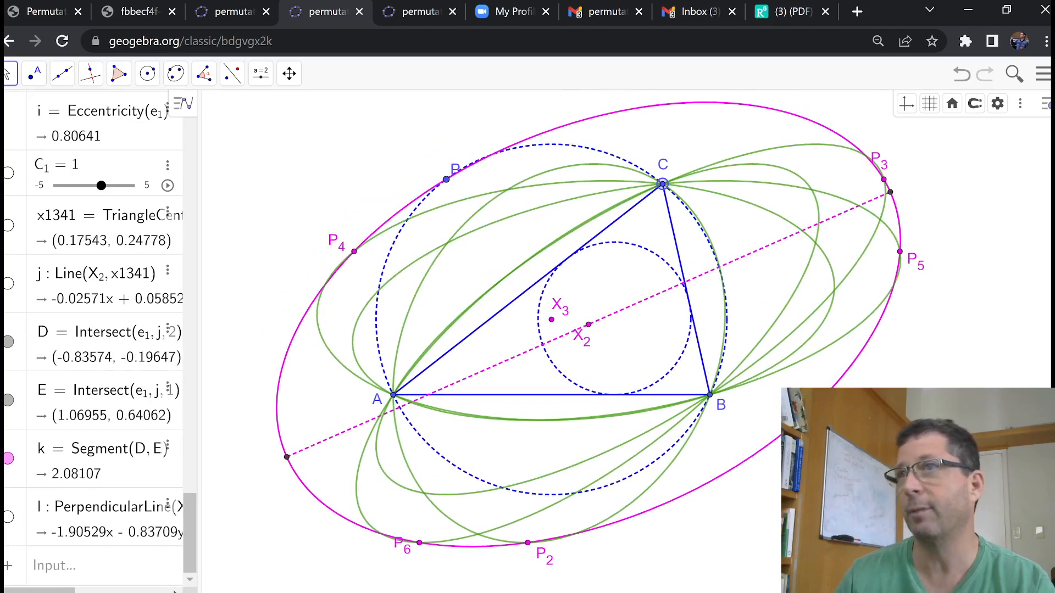
{"action": "left_click_drag", "start_coordinate": [445, 178], "coordinate": [425, 197]}
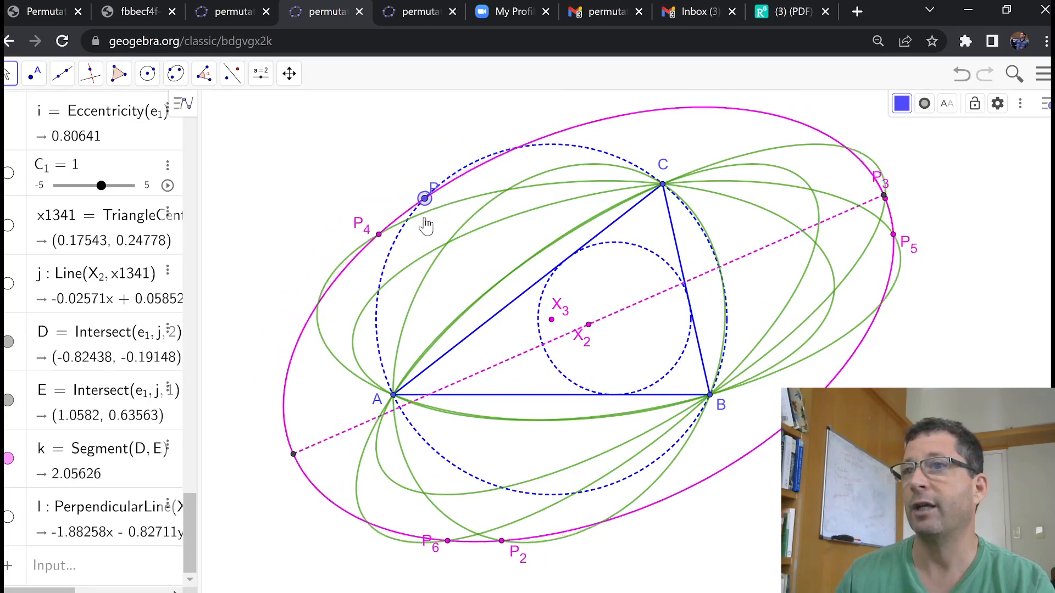
{"action": "left_click_drag", "start_coordinate": [424, 197], "coordinate": [606, 486]}
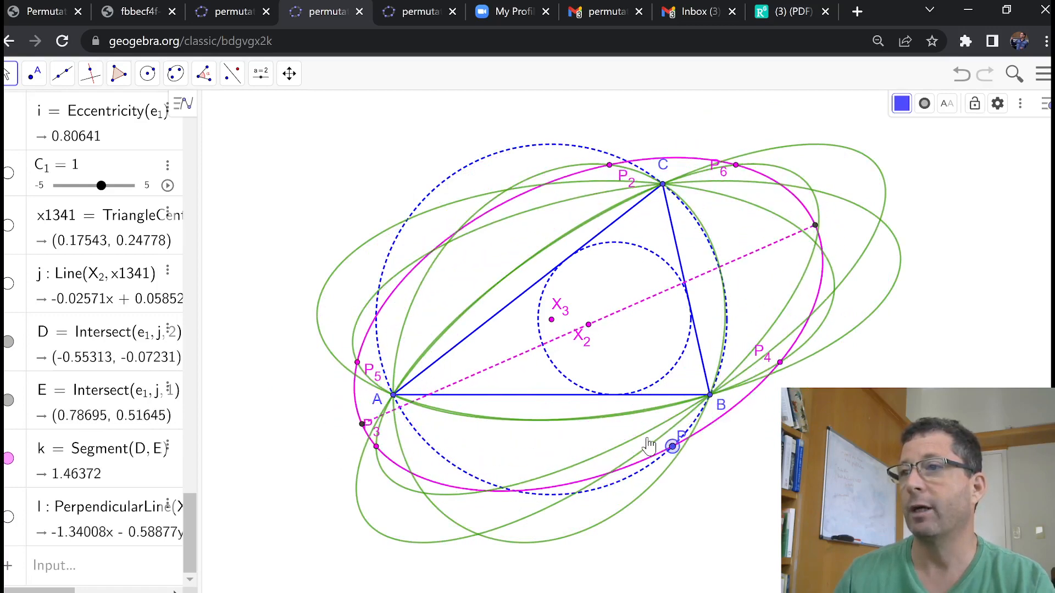
{"action": "left_click_drag", "start_coordinate": [672, 446], "coordinate": [376, 323]}
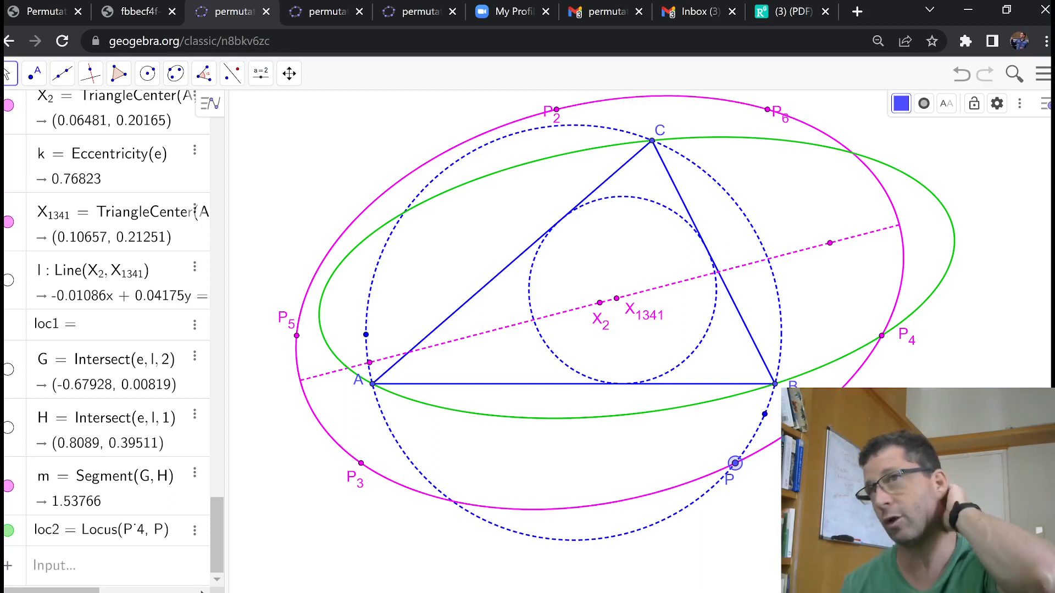
{"action": "mouse_move", "coordinate": [871, 250]}
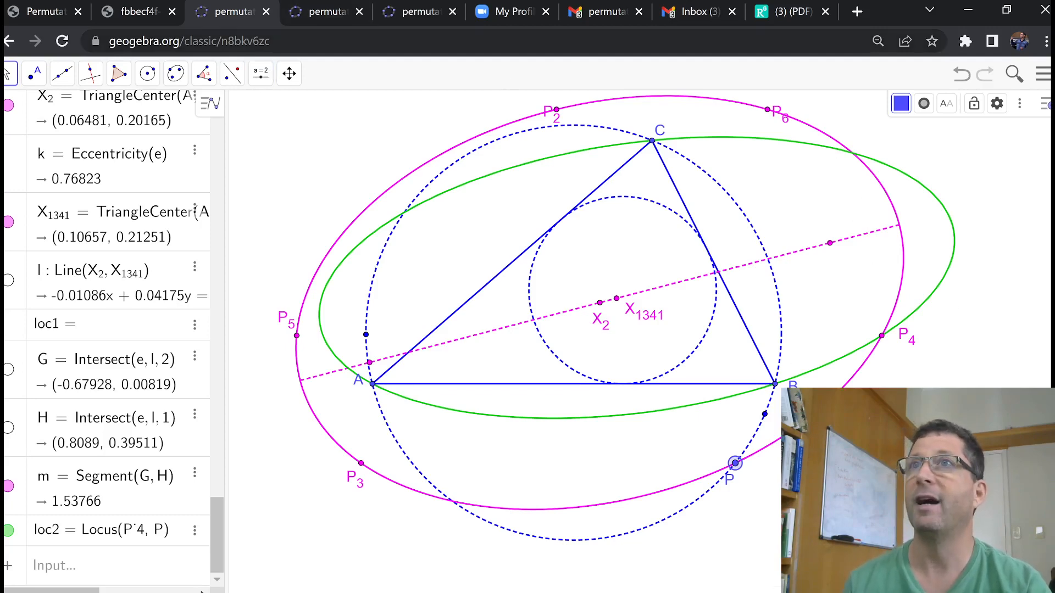
Return to the tab with the five-ellipse construction.
{"action": "left_click", "coordinate": [325, 11]}
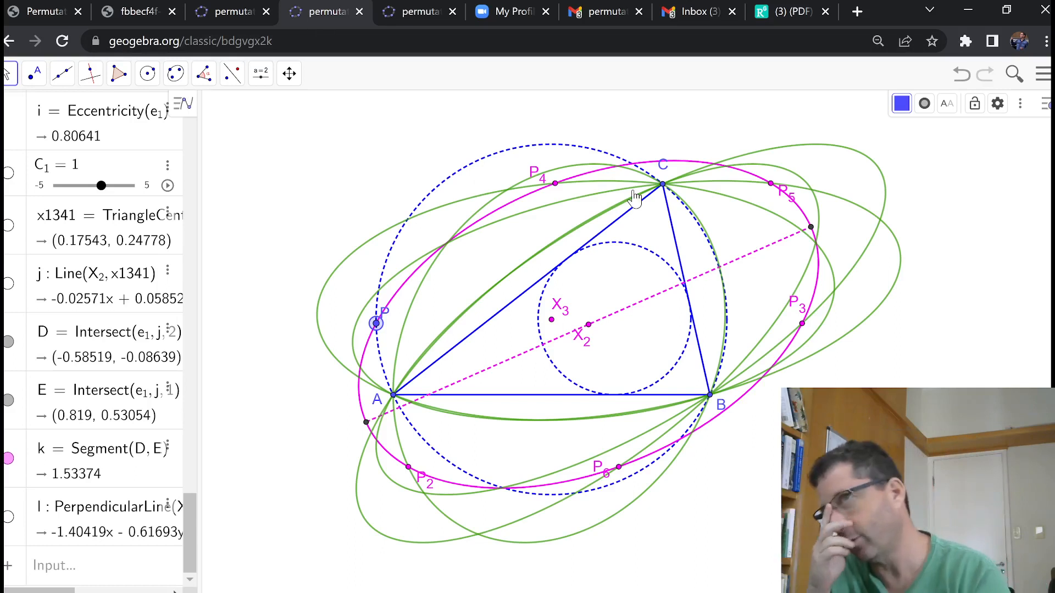
{"action": "mouse_move", "coordinate": [849, 248]}
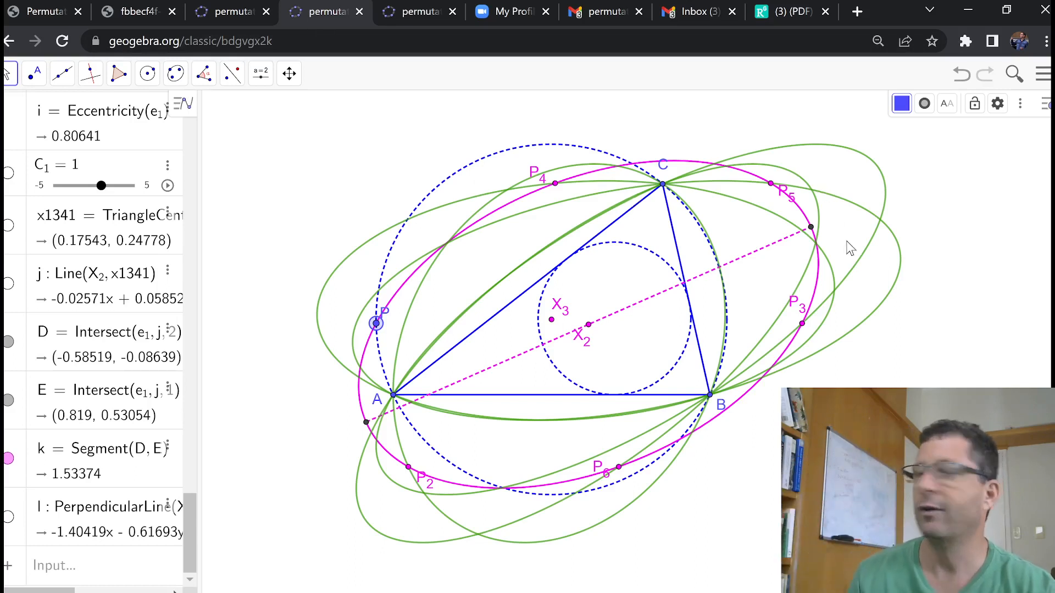
{"action": "mouse_move", "coordinate": [845, 206]}
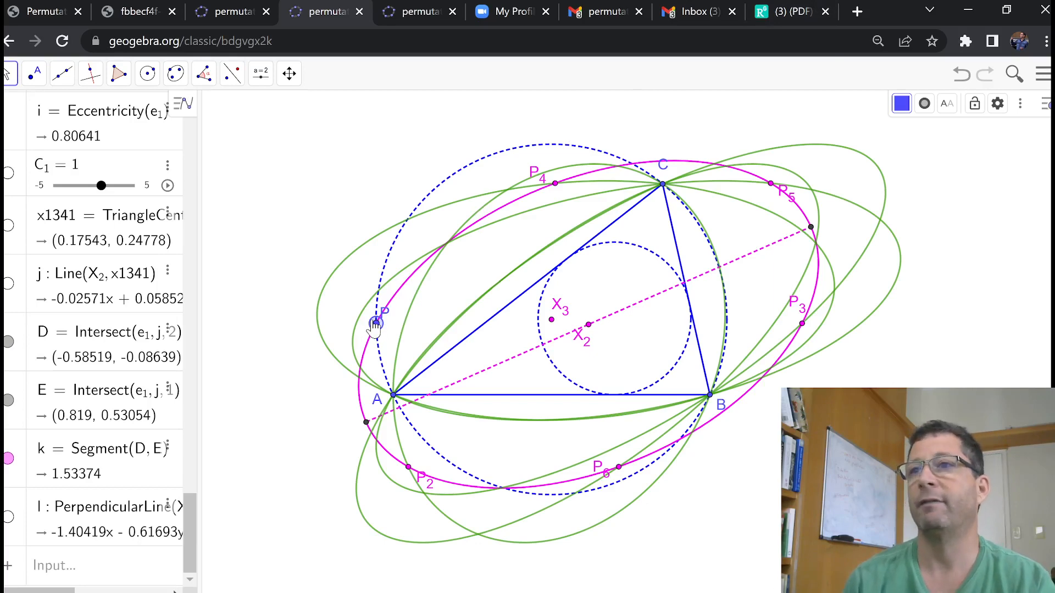
Drag P up the left side, over the top, and around to the bottom of the circumcircle.
{"action": "left_click_drag", "start_coordinate": [380, 330], "coordinate": [400, 227]}
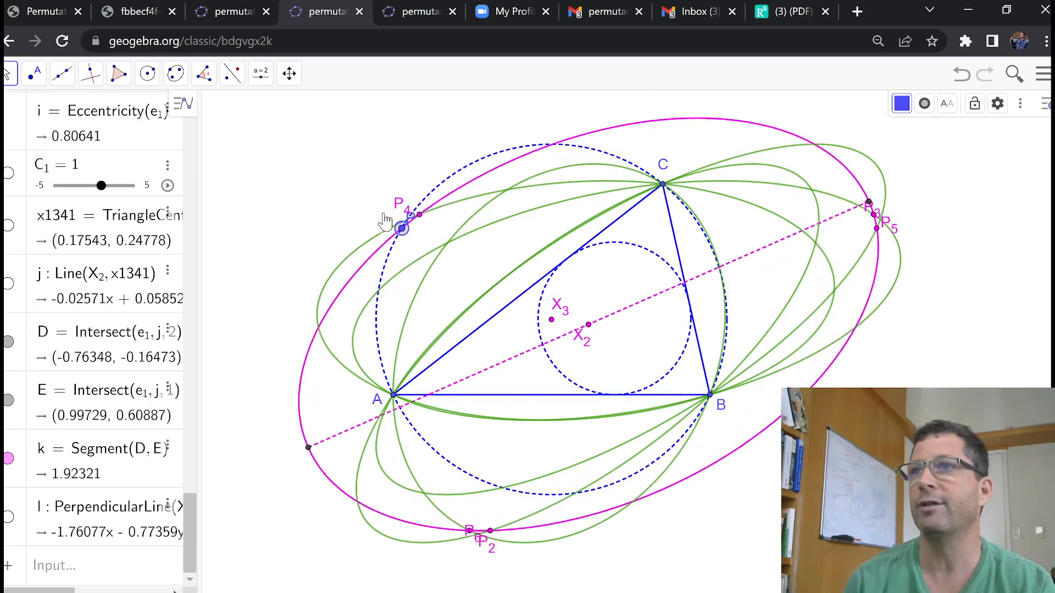
{"action": "left_click_drag", "start_coordinate": [400, 228], "coordinate": [444, 178]}
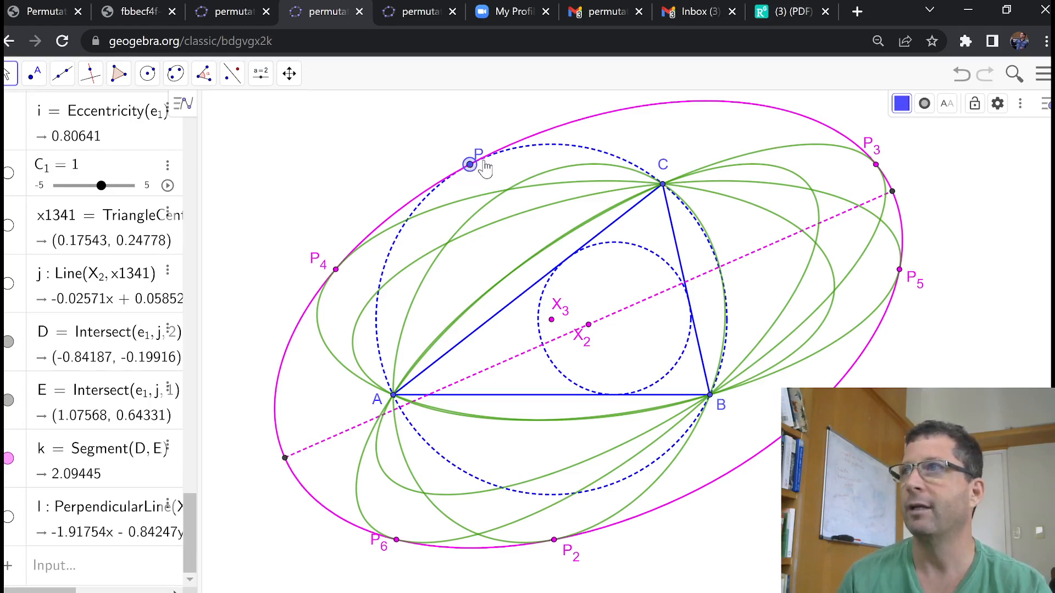
{"action": "left_click_drag", "start_coordinate": [471, 164], "coordinate": [679, 440]}
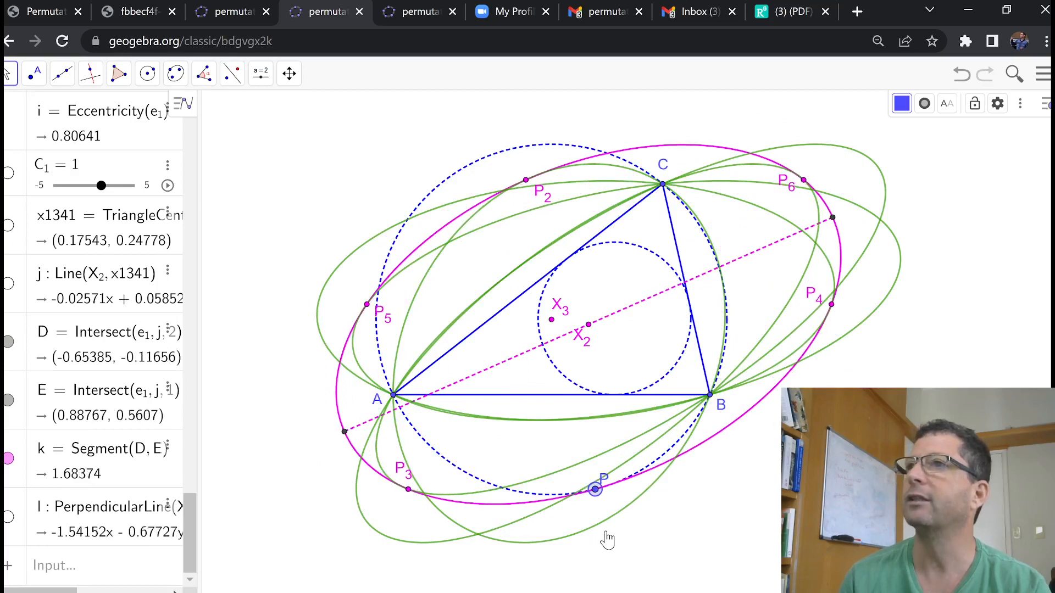
{"action": "mouse_move", "coordinate": [599, 506]}
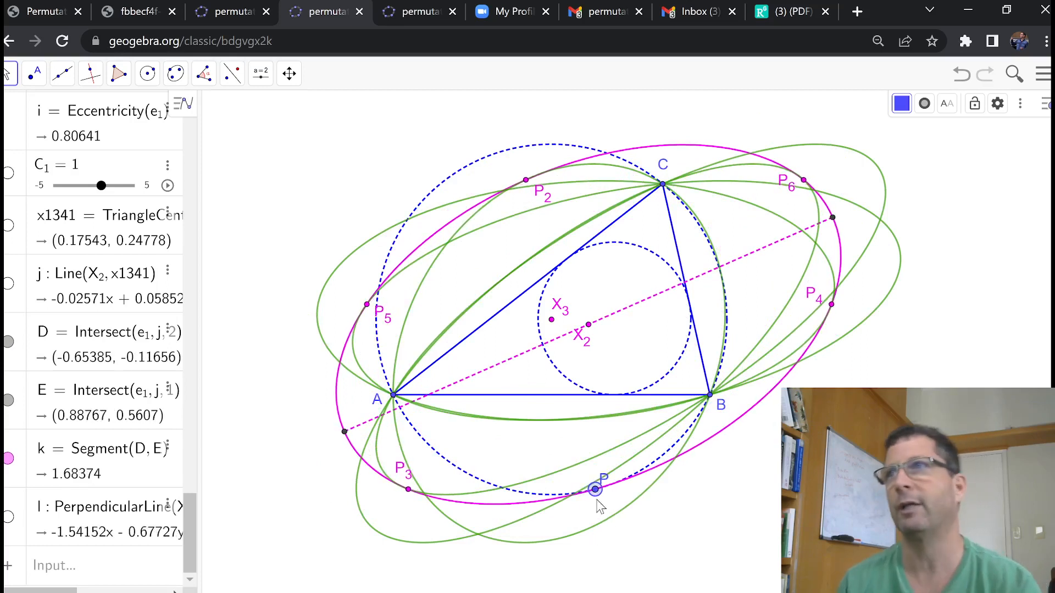